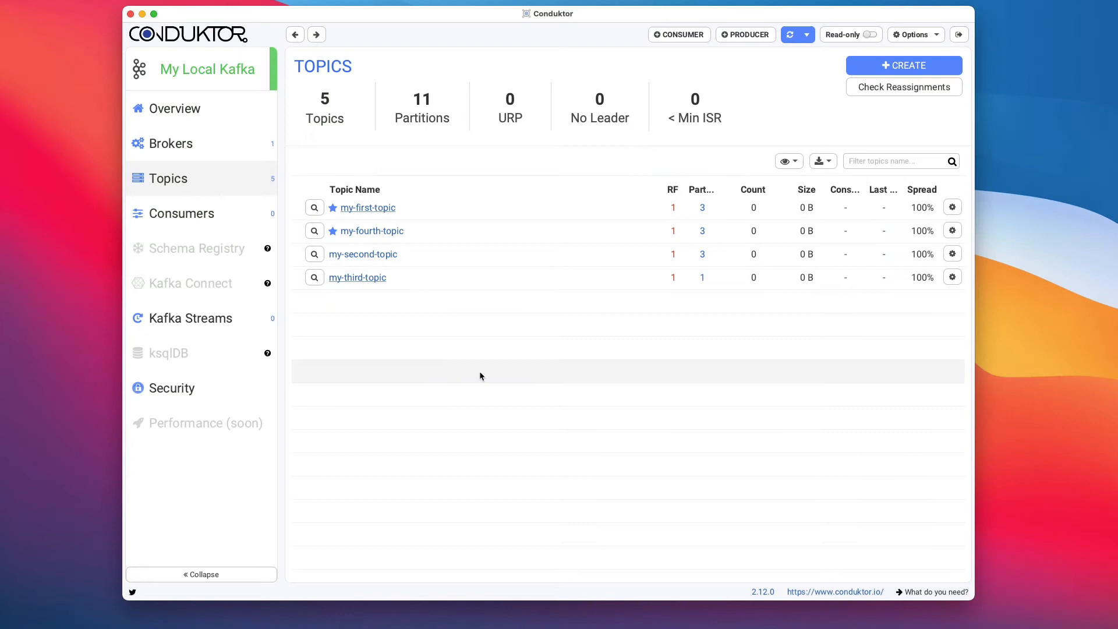
pyautogui.moveTo(477, 373)
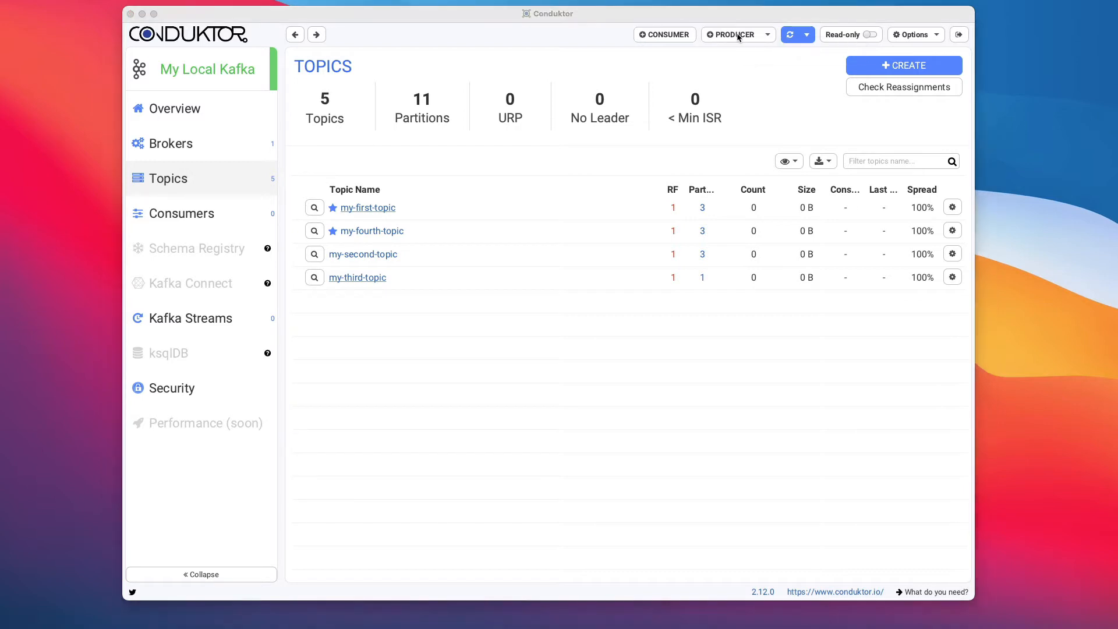
# Open the producer window and choose my-first-topic as the destination topic
pyautogui.click(730, 34)
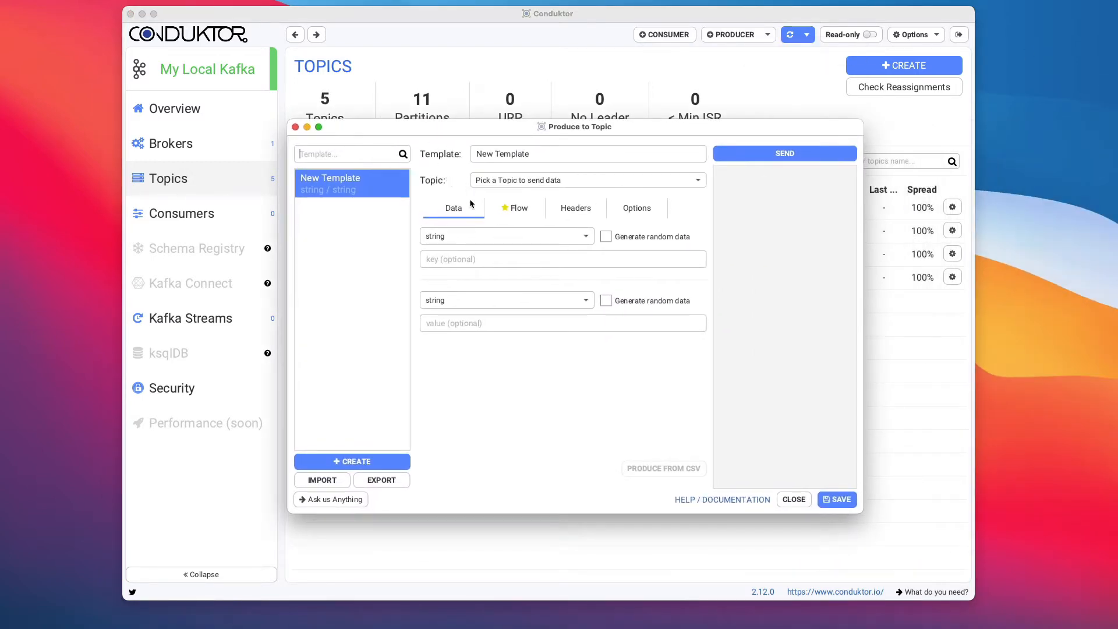
pyautogui.click(585, 180)
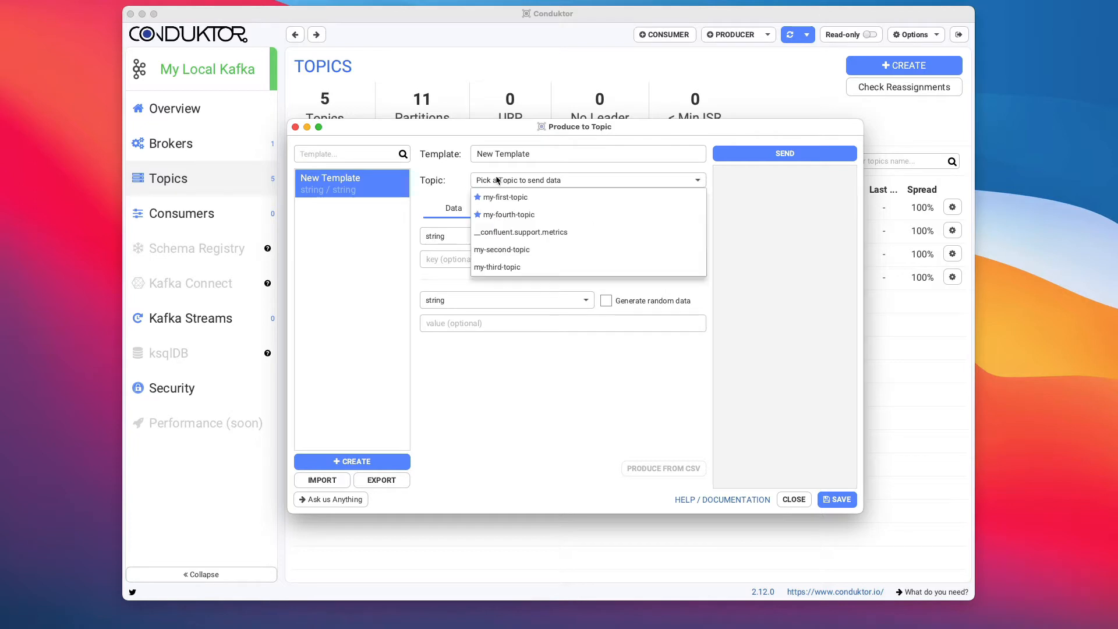
pyautogui.moveTo(504, 197)
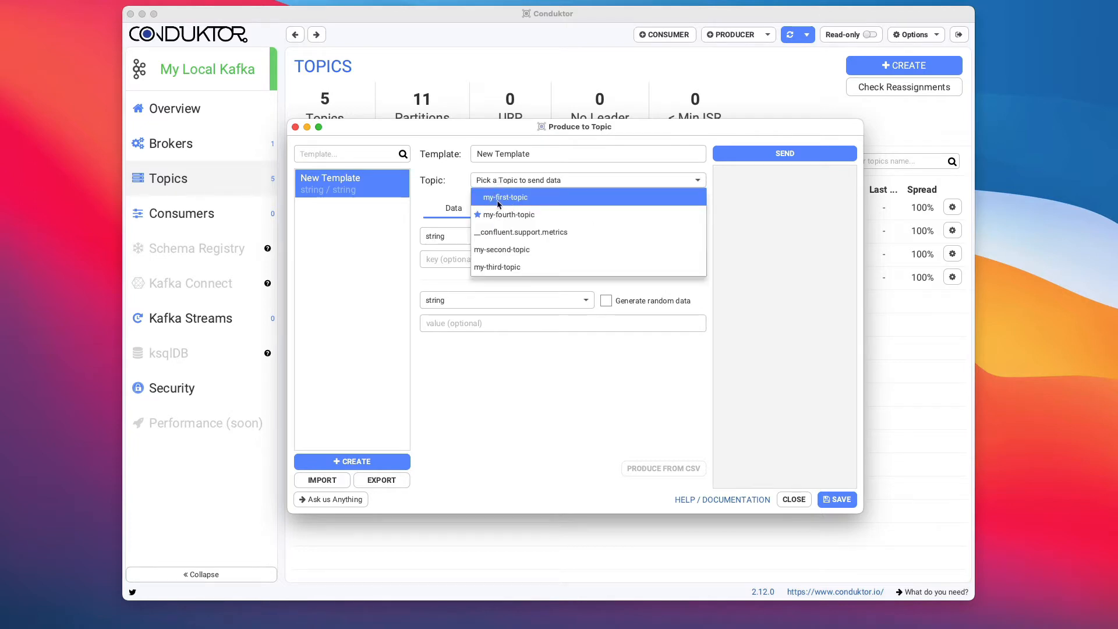
pyautogui.moveTo(508, 214)
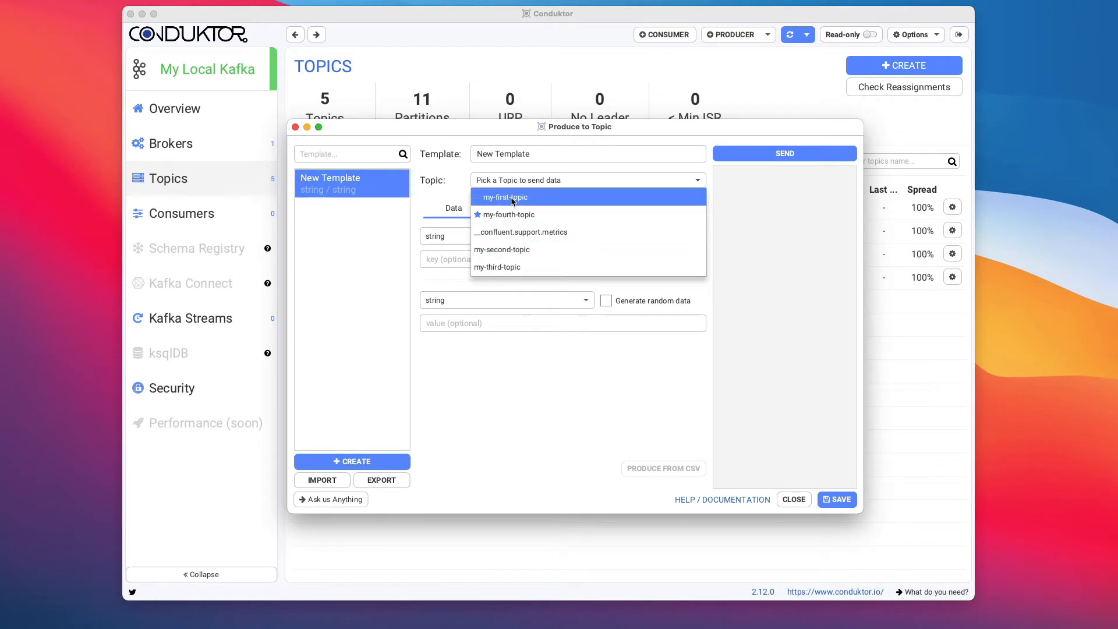
pyautogui.click(505, 197)
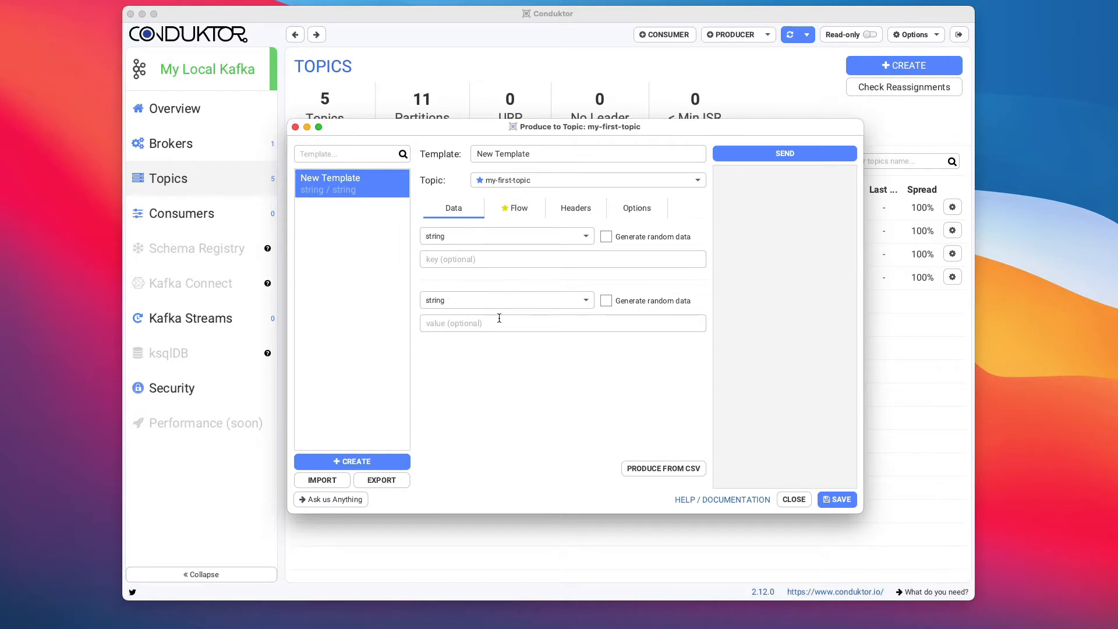
pyautogui.moveTo(489, 252)
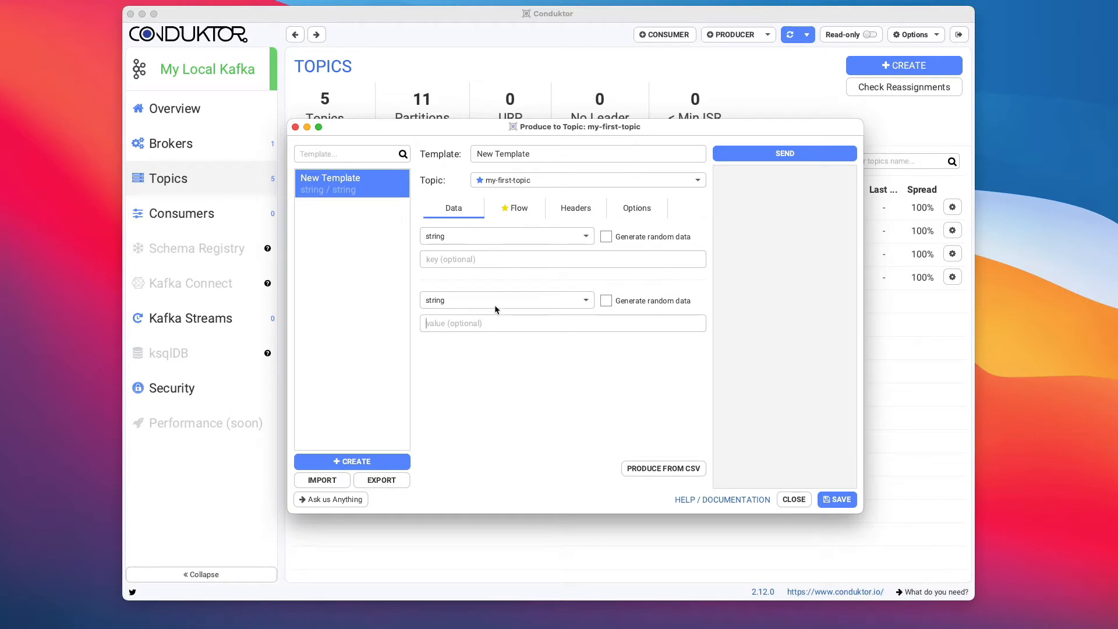
# Send a 'hello world' value to my-first-topic, landing at partition 0, offset 0
pyautogui.write('h')
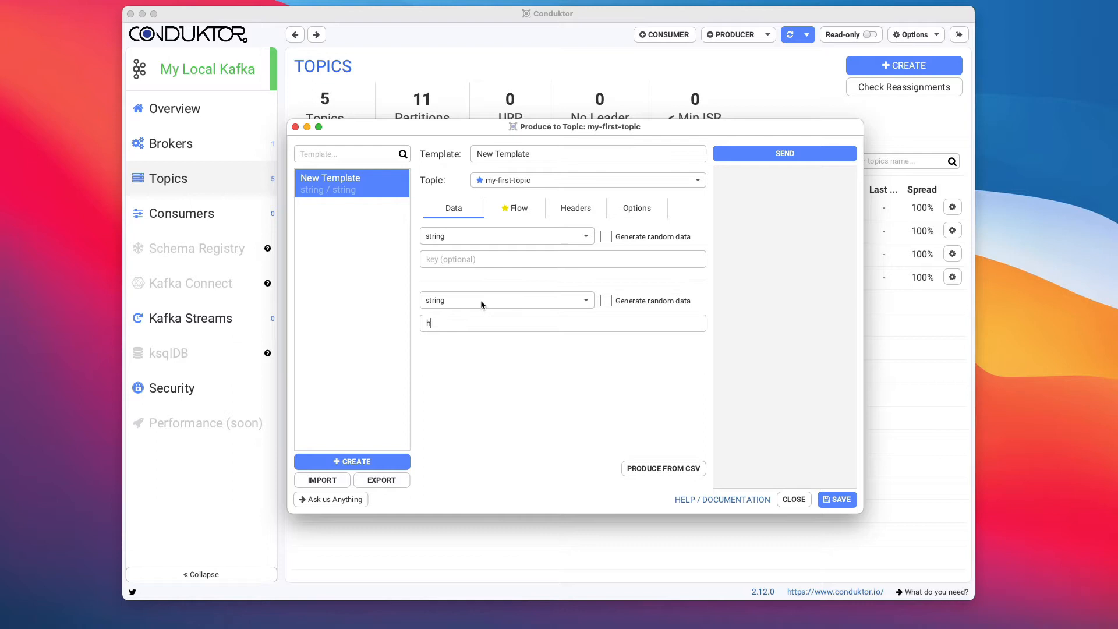
pyautogui.write('ello world')
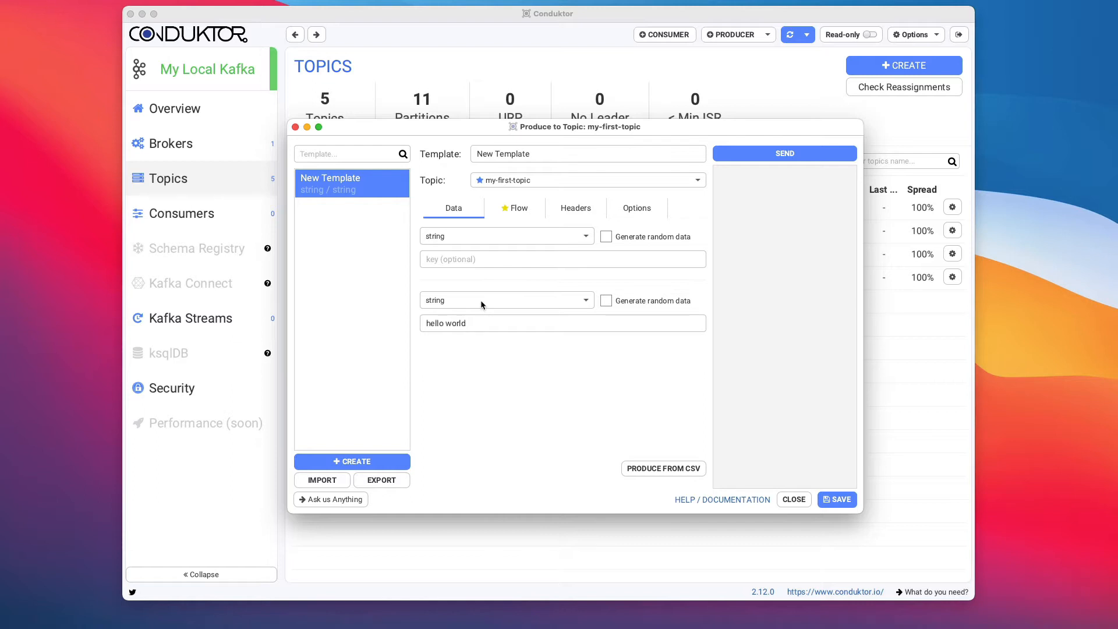
pyautogui.moveTo(540, 296)
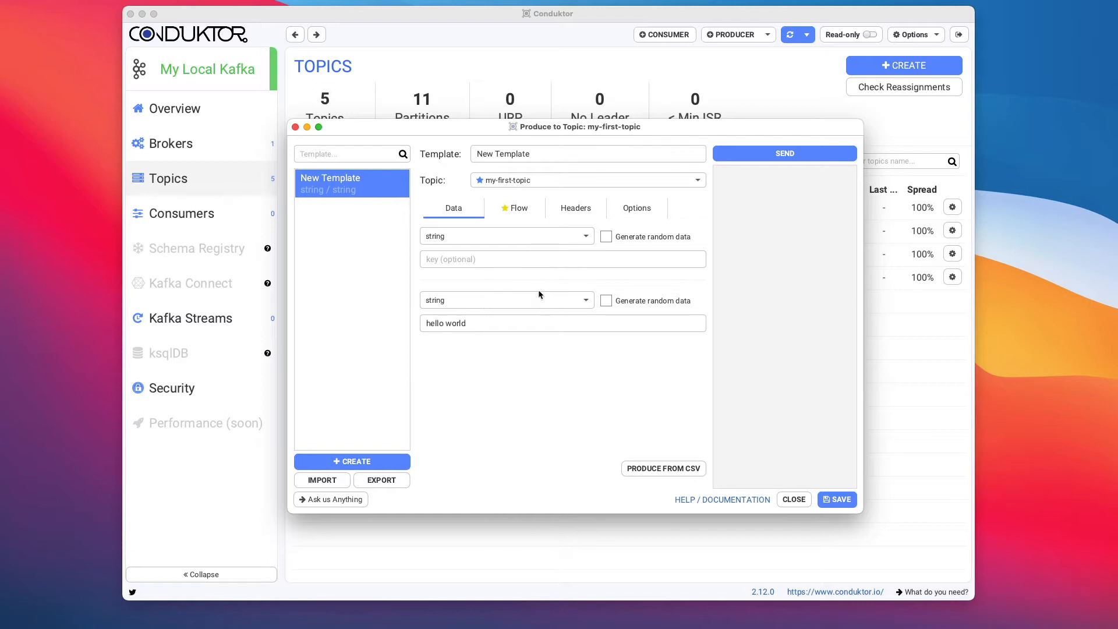
pyautogui.moveTo(765, 188)
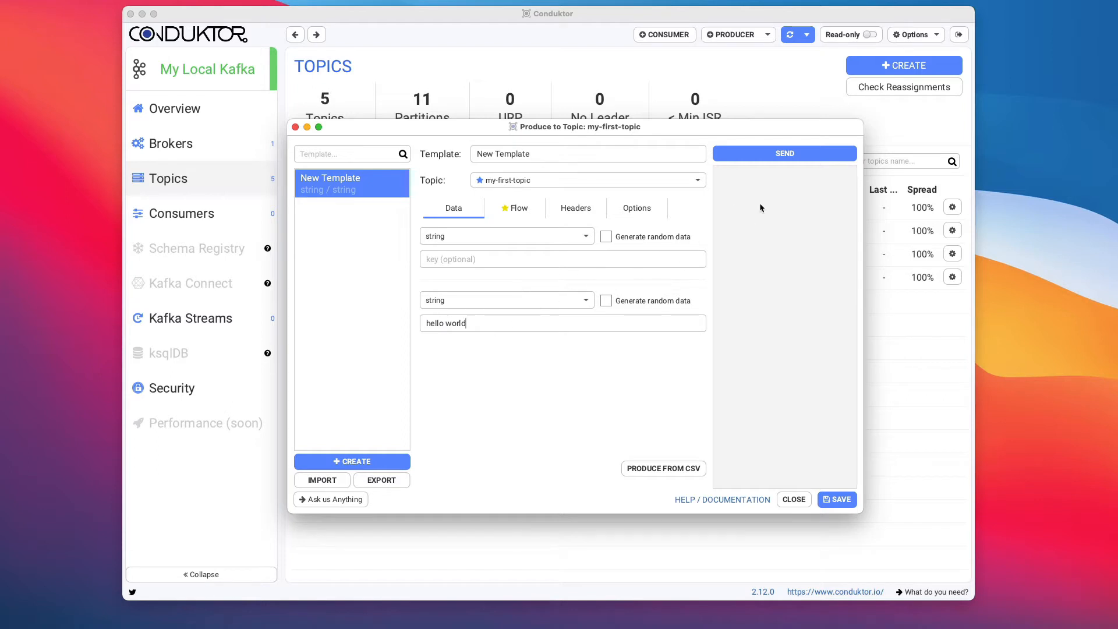
pyautogui.click(784, 153)
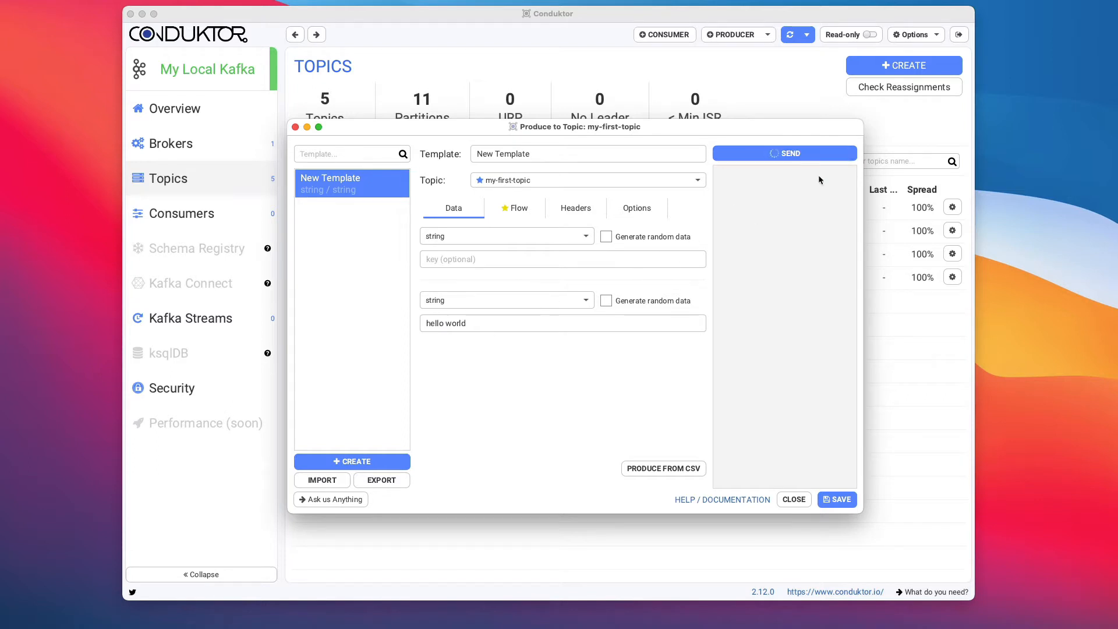
pyautogui.click(784, 153)
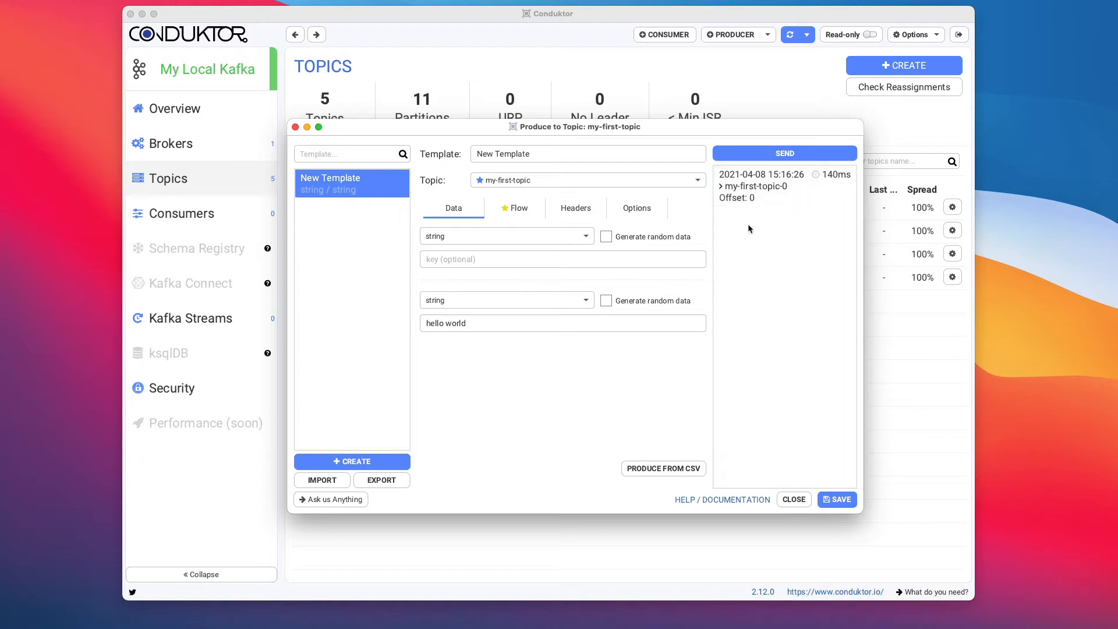
pyautogui.click(782, 154)
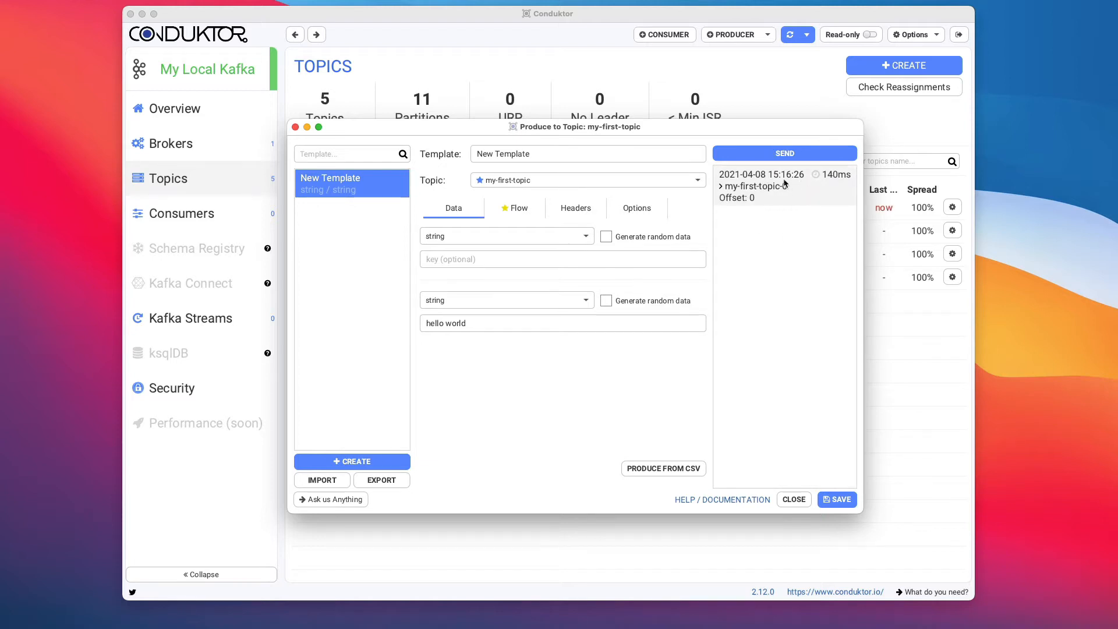
pyautogui.moveTo(574, 126); pyautogui.dragTo(585, 187)
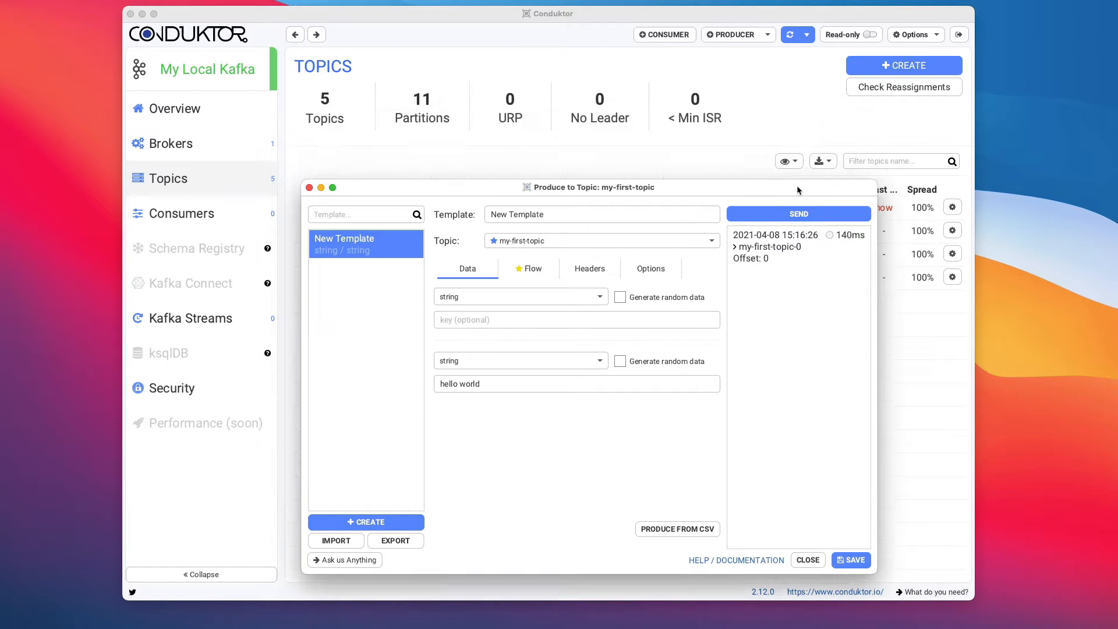
pyautogui.moveTo(587, 186); pyautogui.dragTo(587, 250)
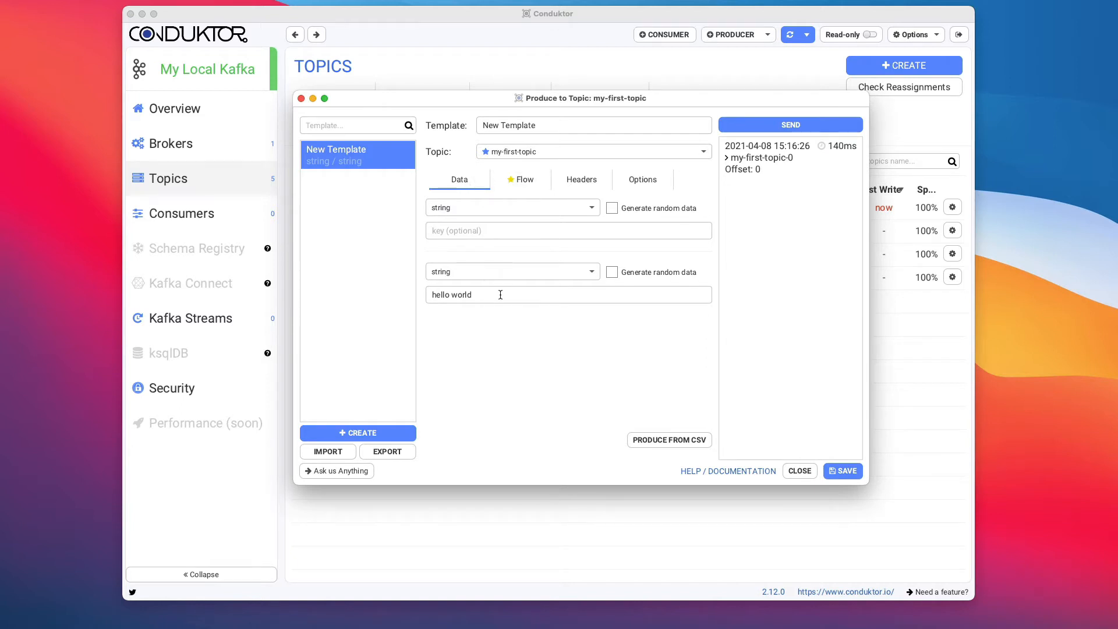
# Resend the keyless 'hello world' until eight deliveries spread across partitions 0, 1 and 2
pyautogui.click(790, 124)
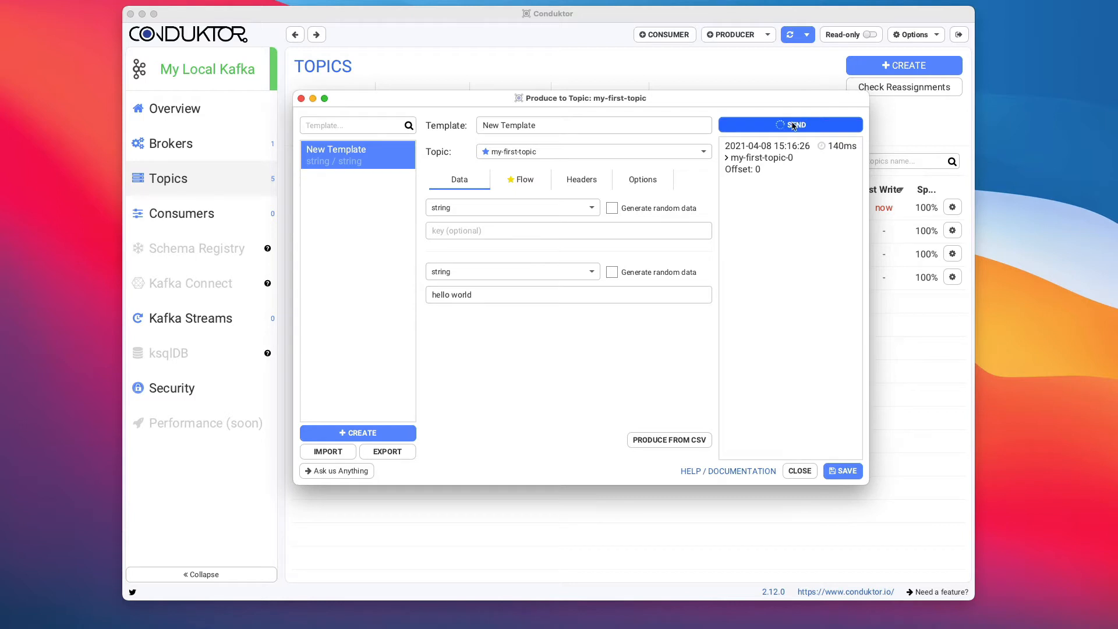
pyautogui.click(791, 124)
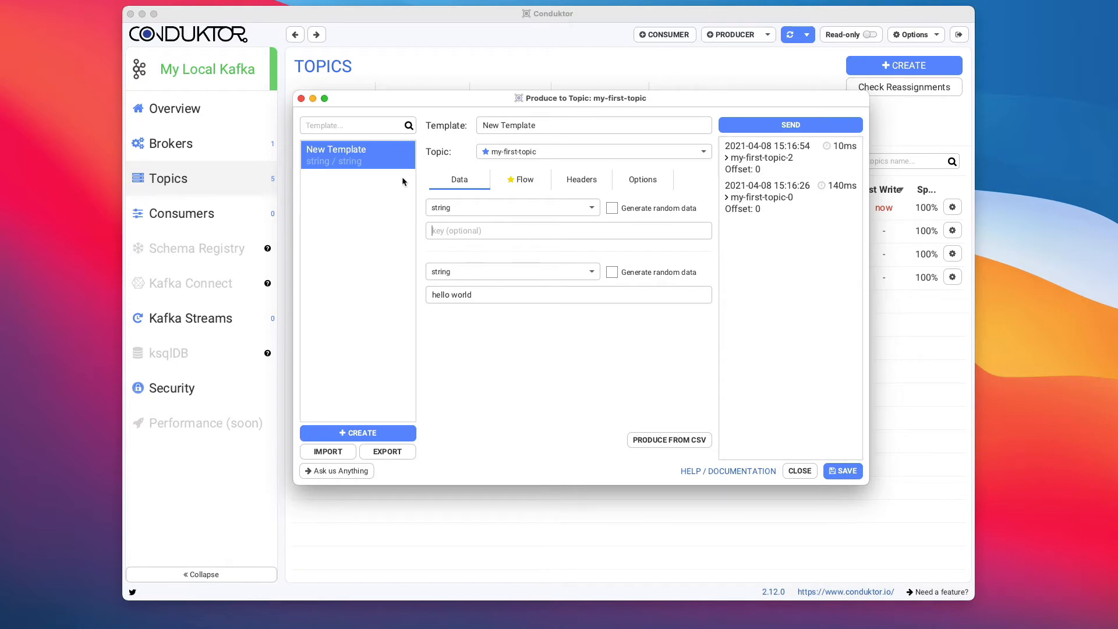
pyautogui.moveTo(637, 239)
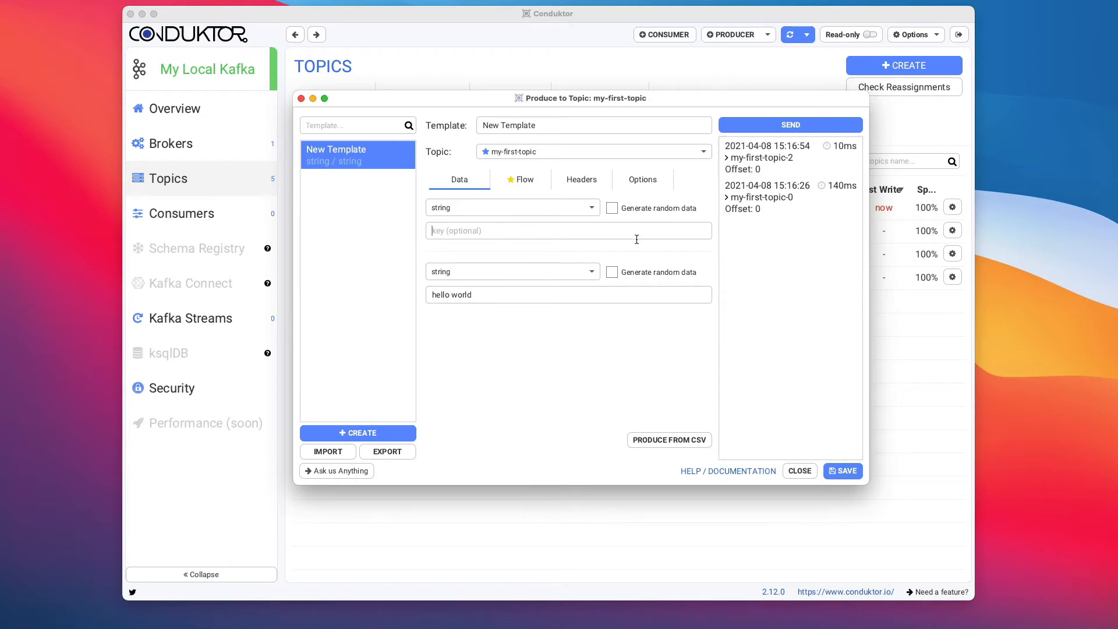
pyautogui.click(789, 124)
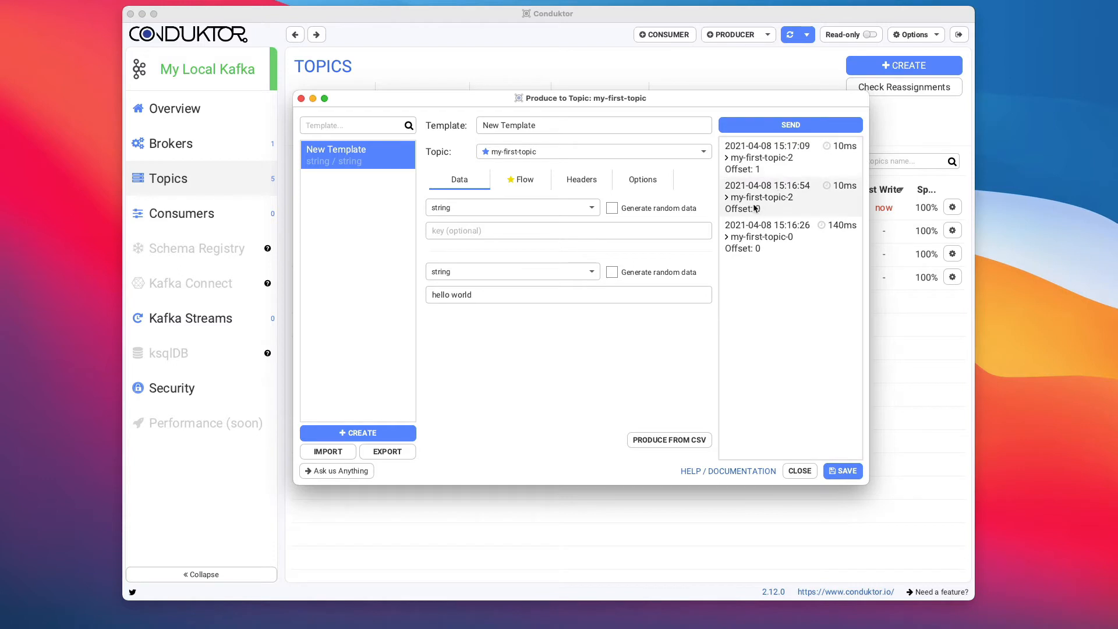
pyautogui.click(791, 125)
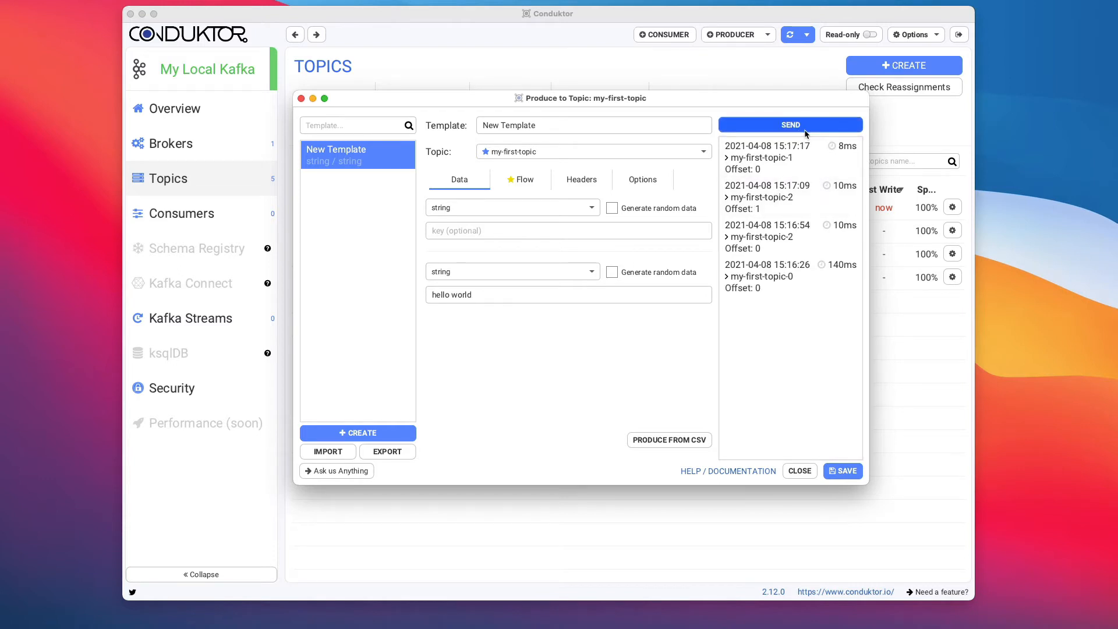
pyautogui.click(790, 125)
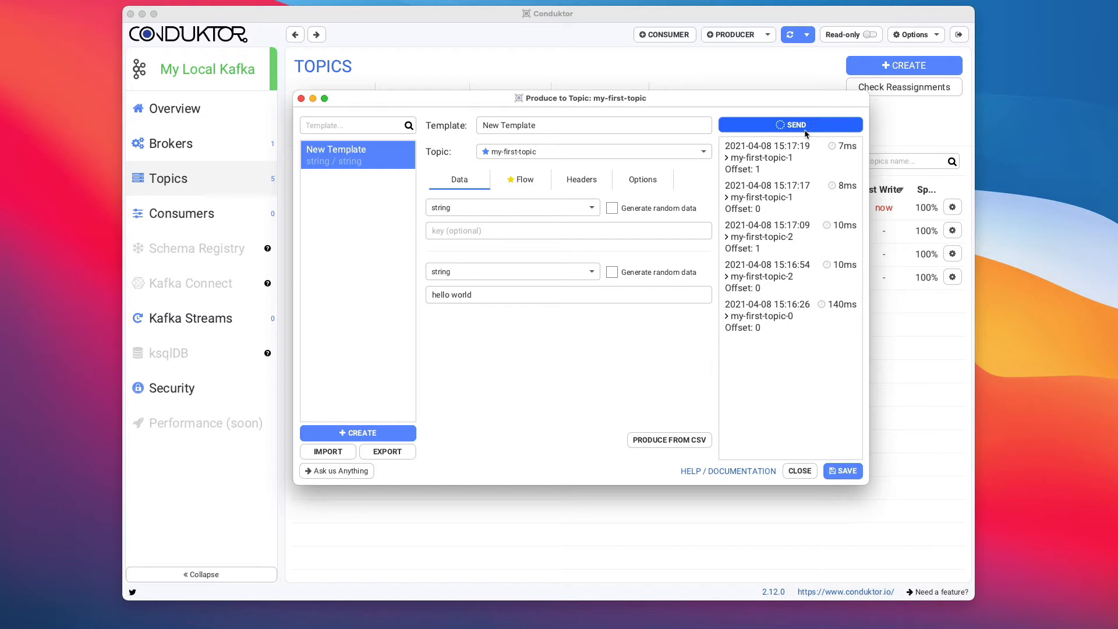
pyautogui.click(789, 124)
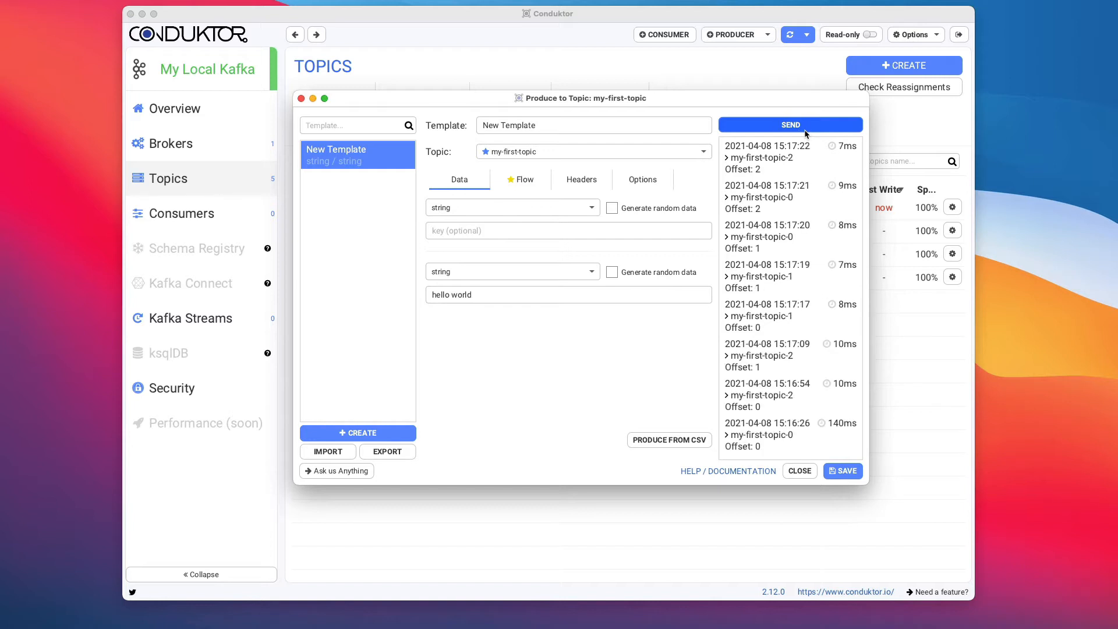
pyautogui.click(790, 124)
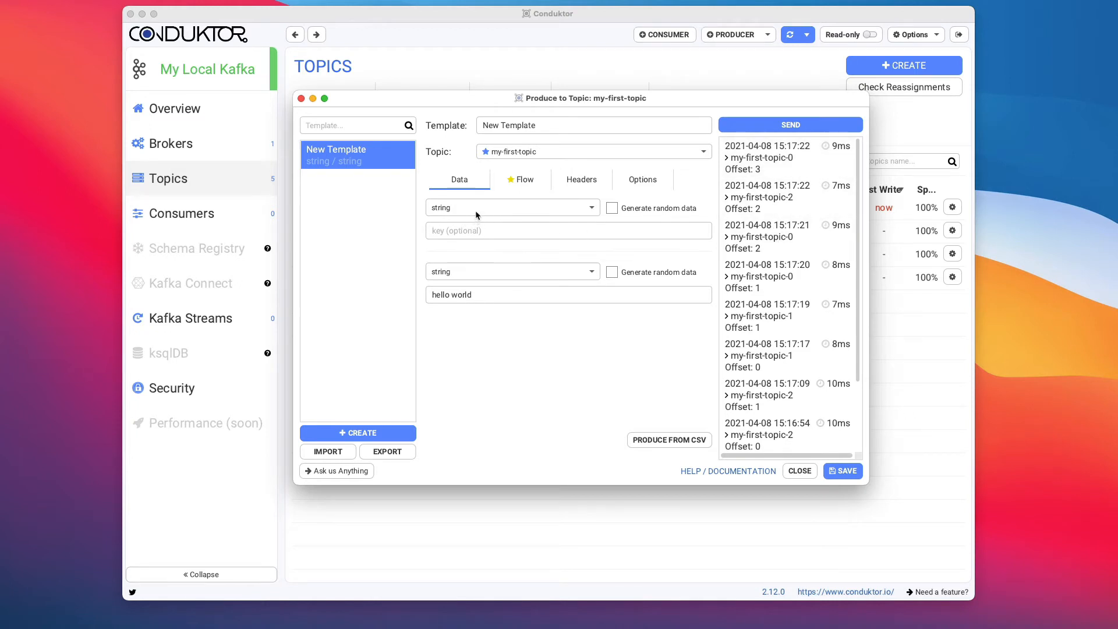
pyautogui.click(511, 271)
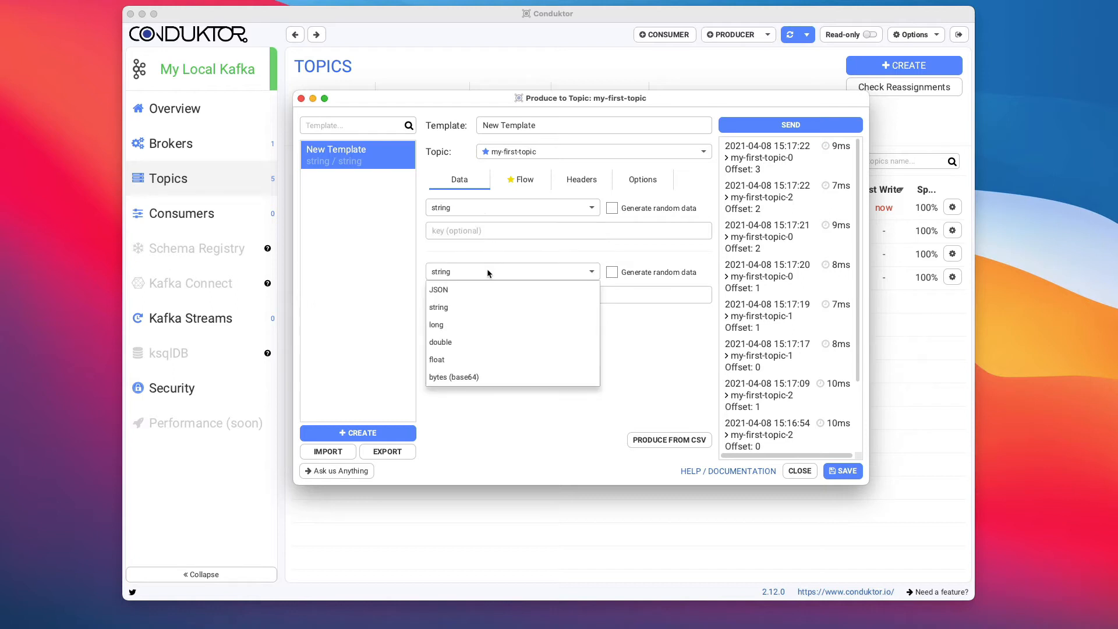
pyautogui.moveTo(534, 251)
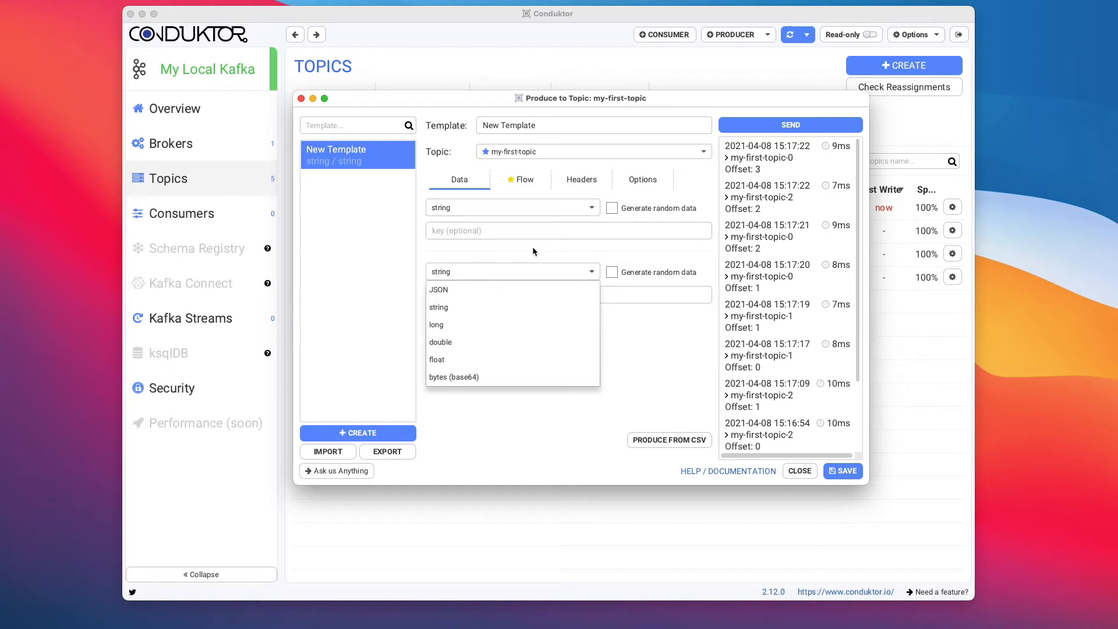
pyautogui.moveTo(496, 289)
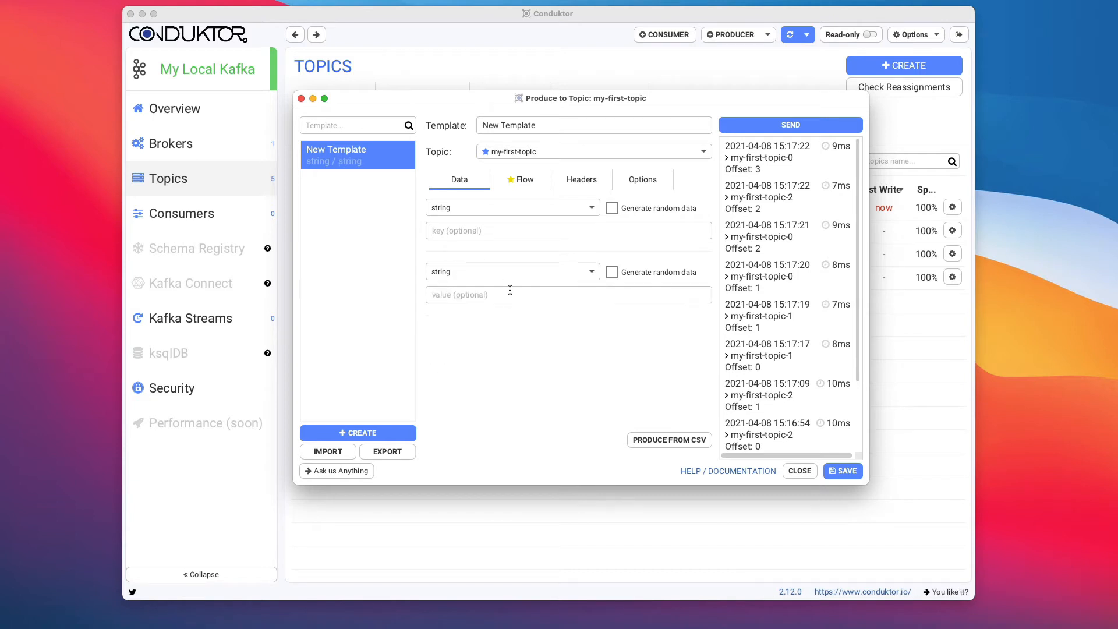
pyautogui.click(510, 271)
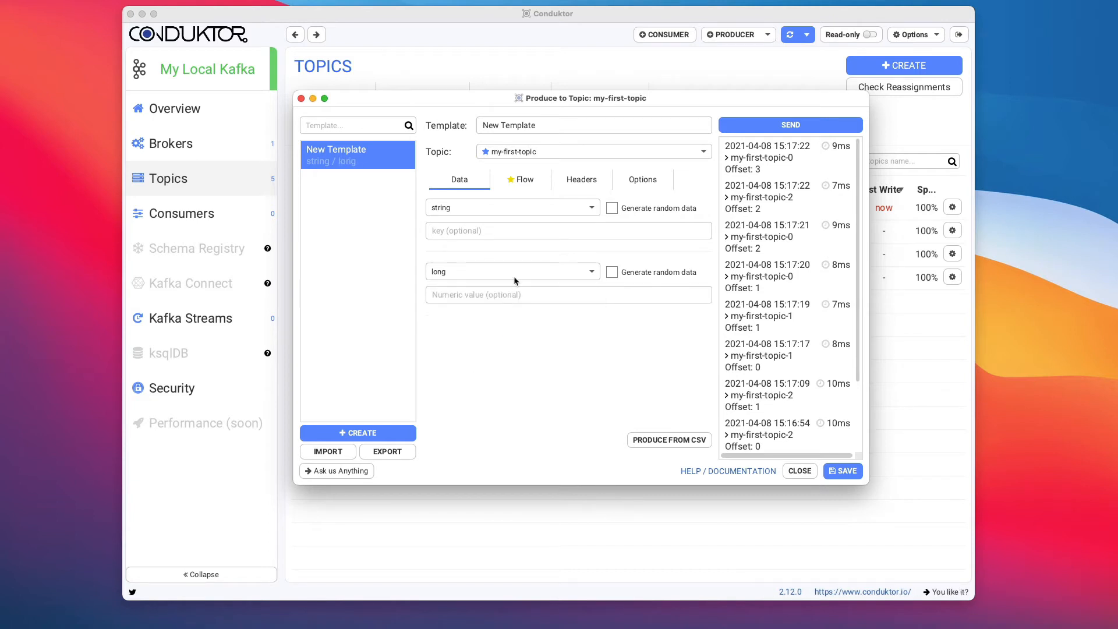
pyautogui.click(511, 271)
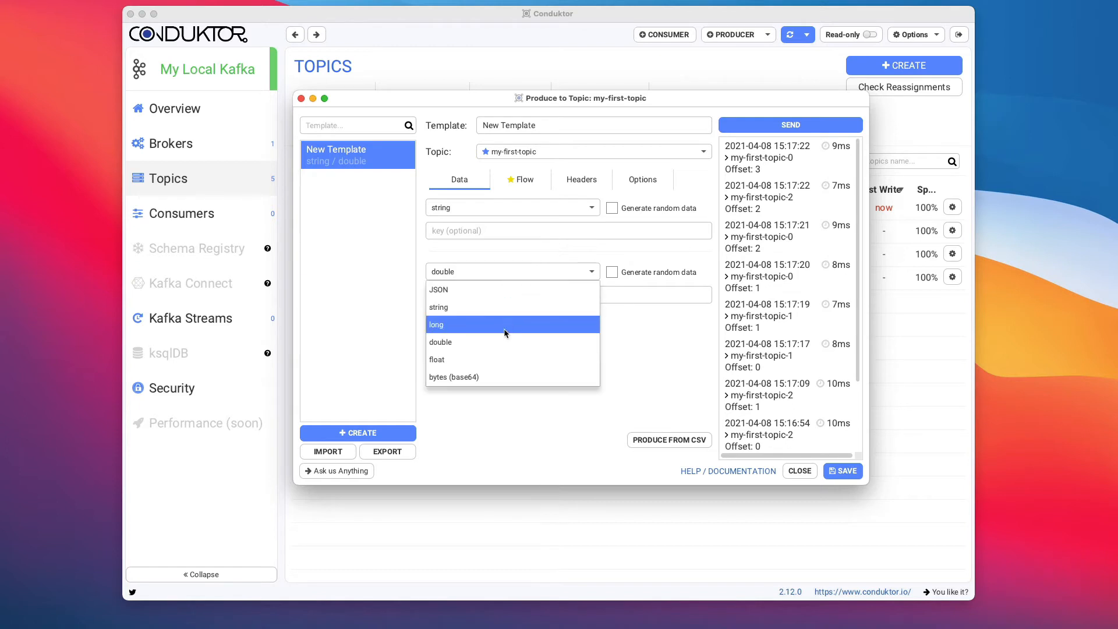
pyautogui.moveTo(464, 377)
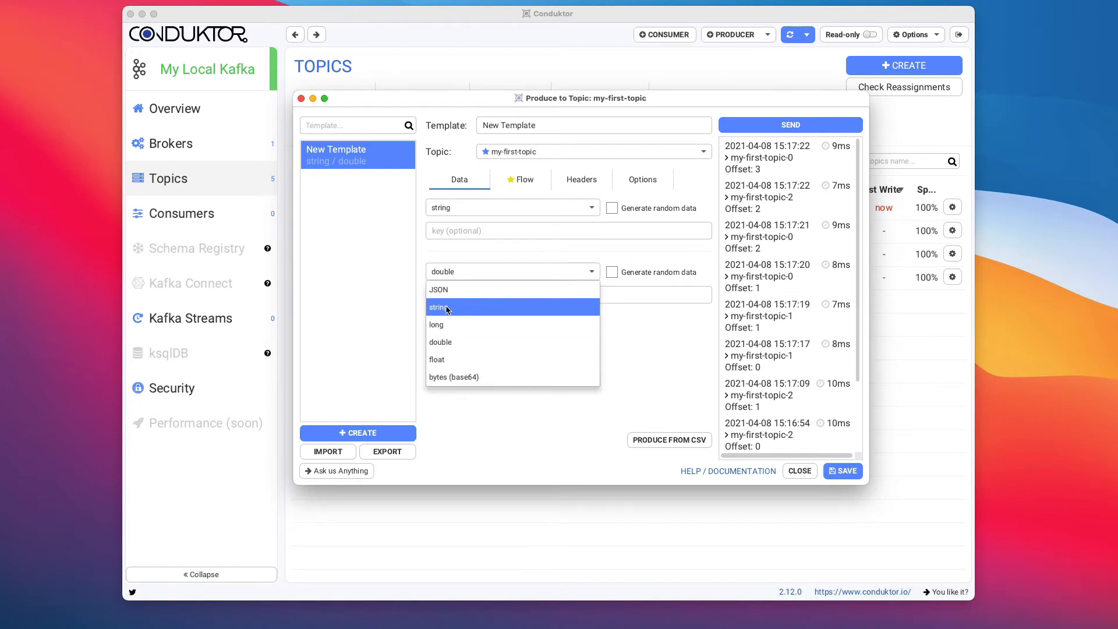
pyautogui.moveTo(457, 308)
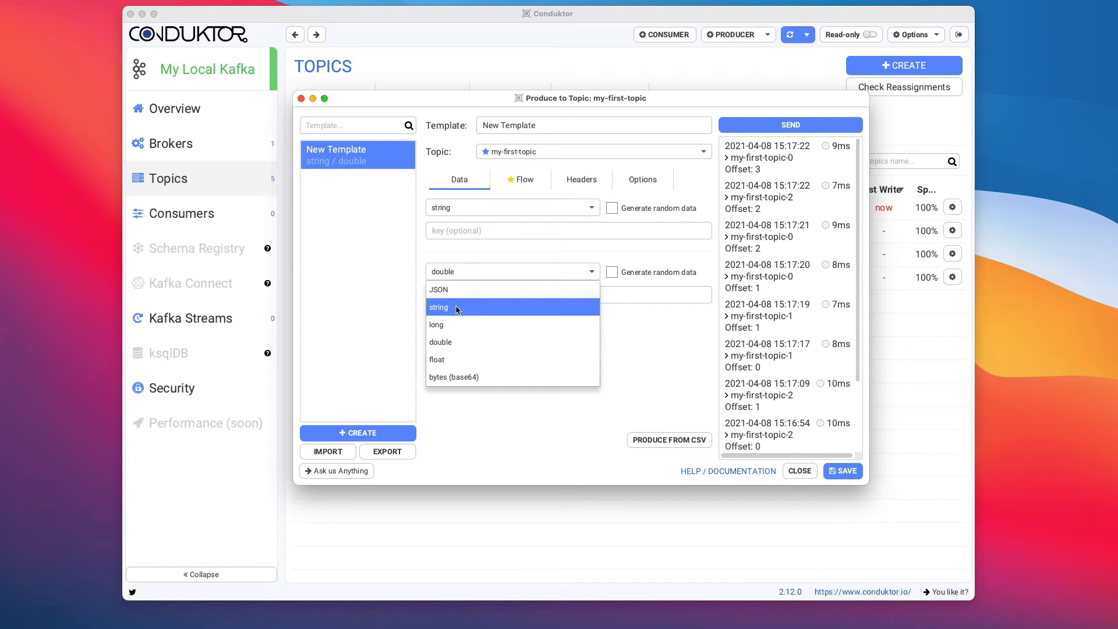
pyautogui.click(440, 307)
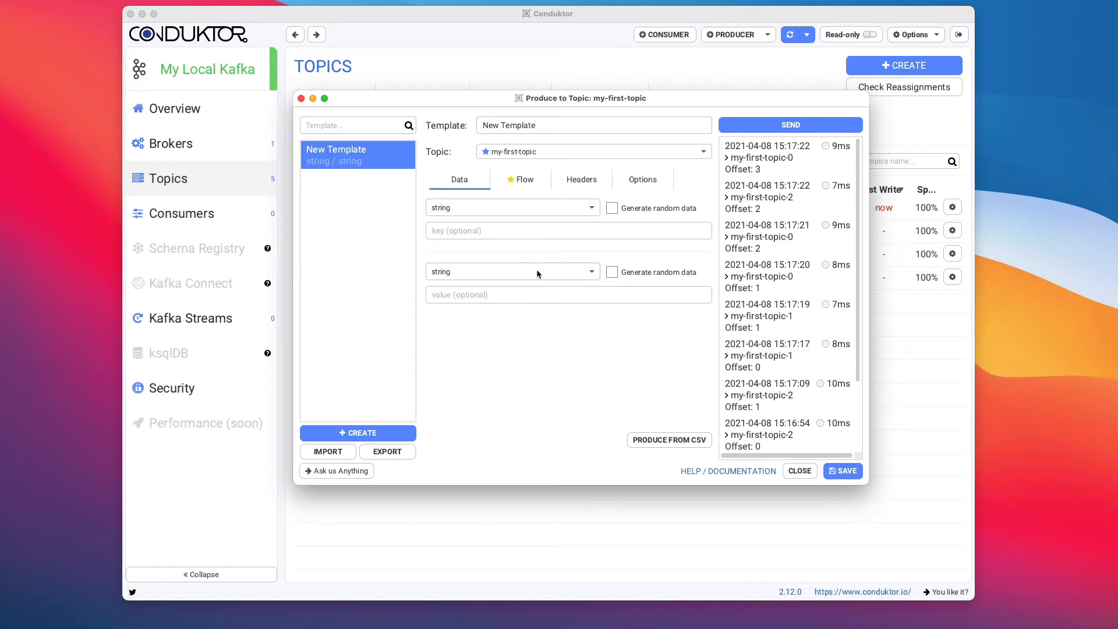
pyautogui.moveTo(540, 276)
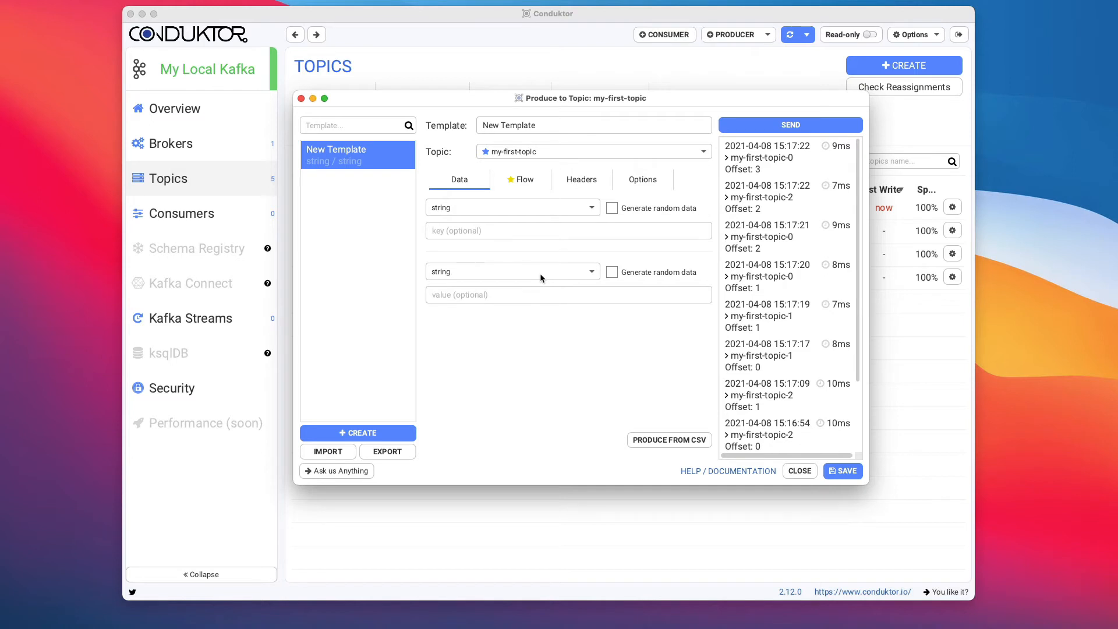
# Send 'other data' to my-first-topic, then close and reopen an empty producer window
pyautogui.click(593, 151)
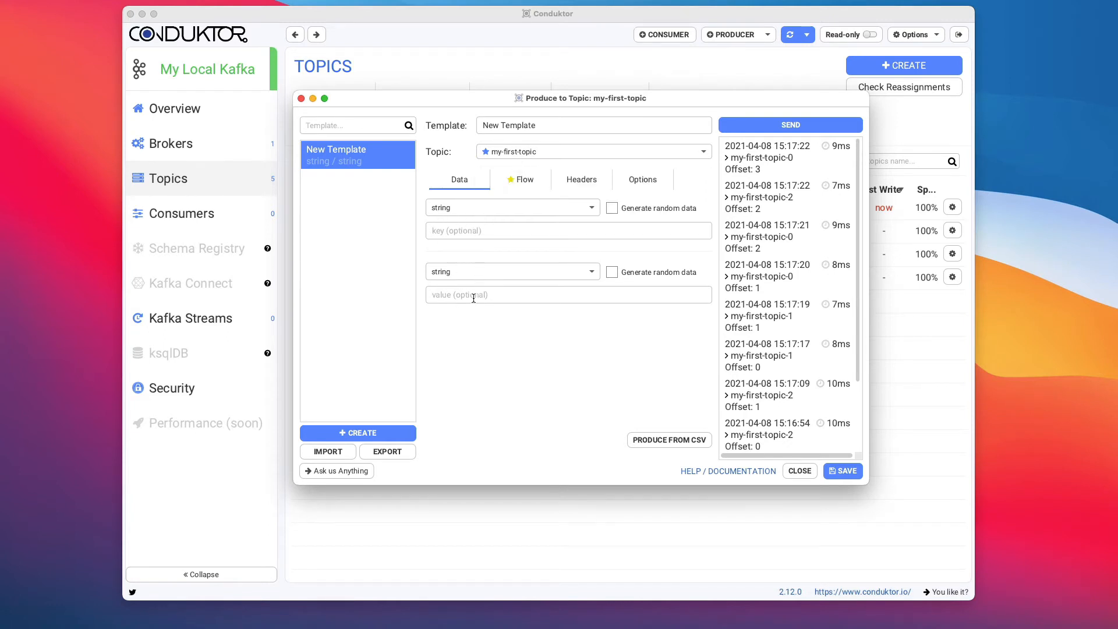
pyautogui.write('other')
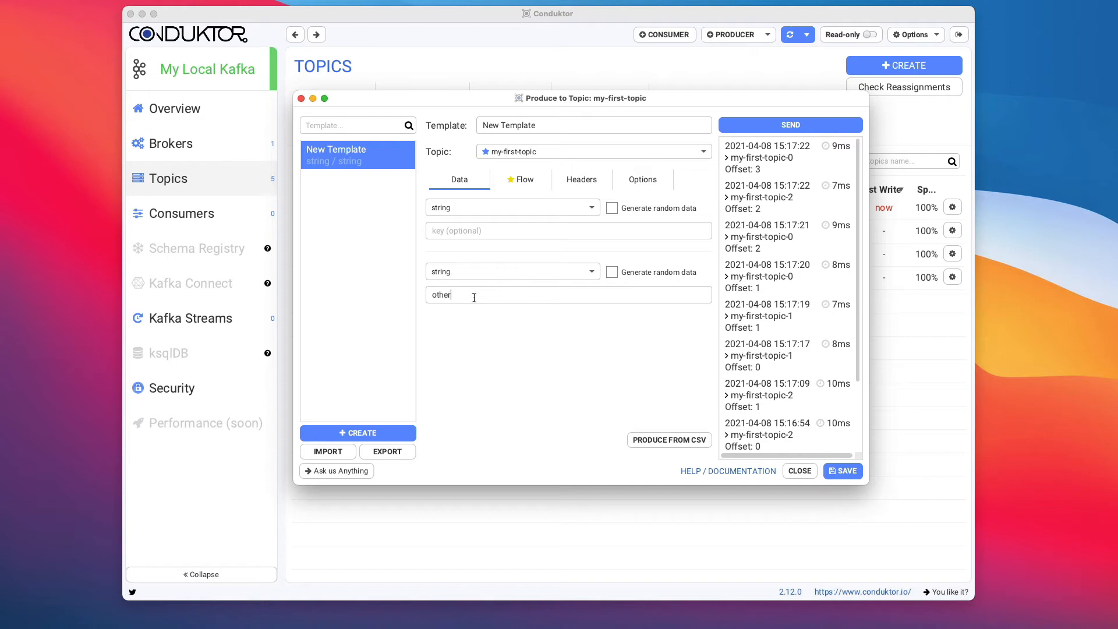
pyautogui.write('data')
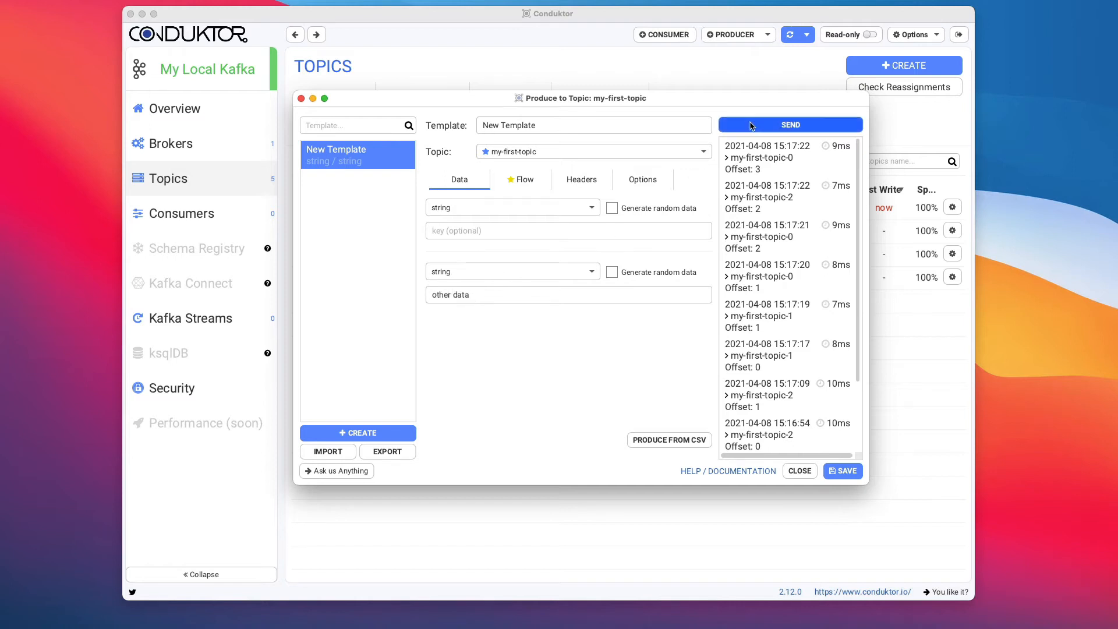
pyautogui.click(790, 124)
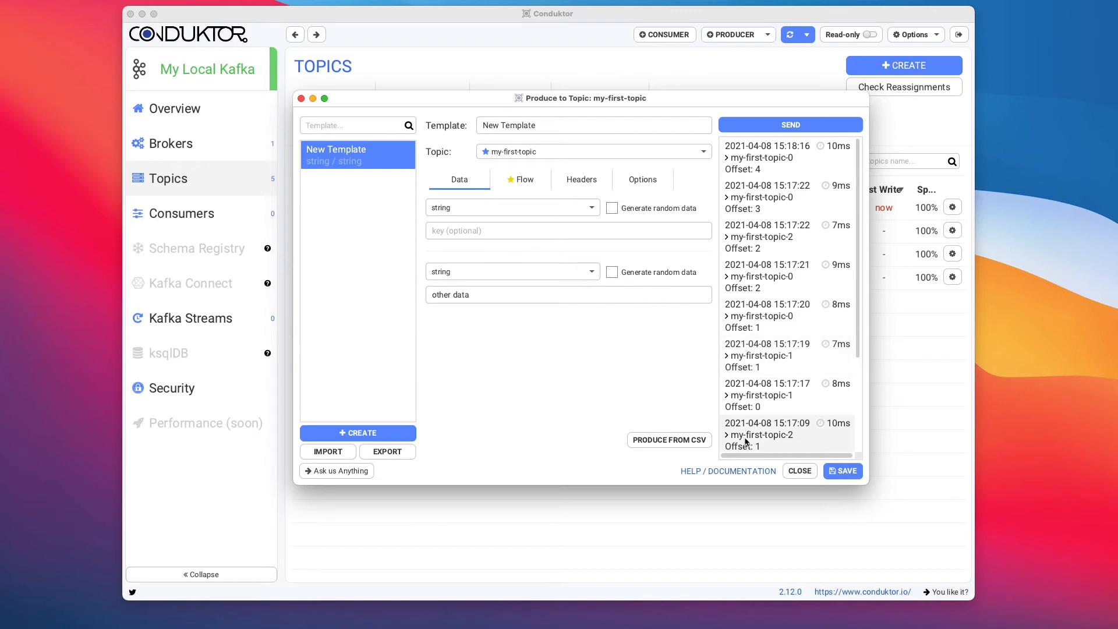
pyautogui.click(799, 470)
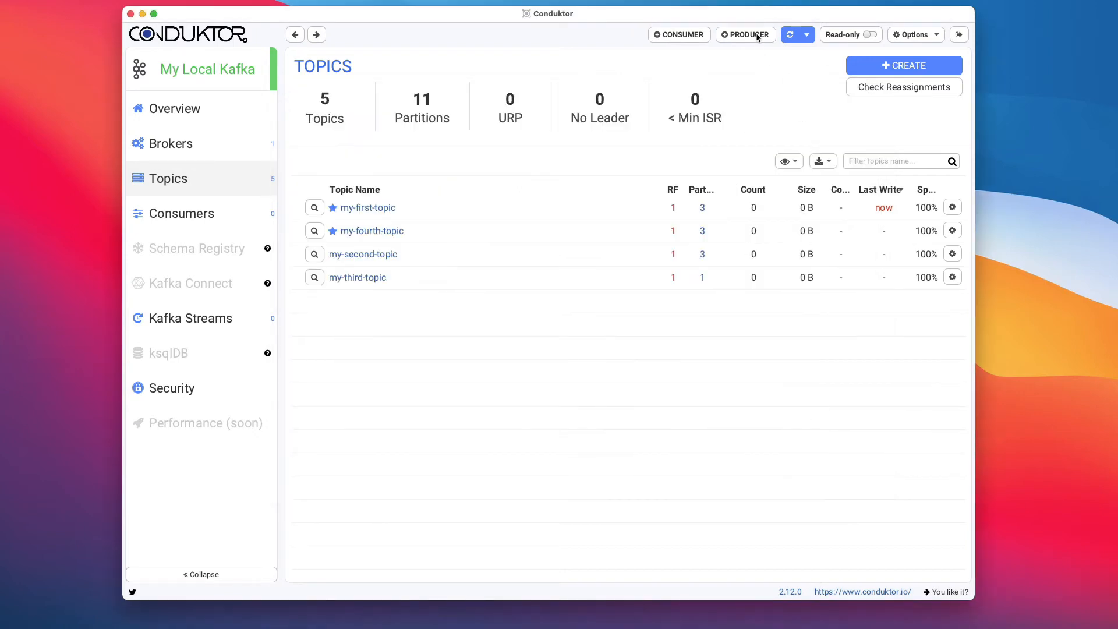
pyautogui.click(744, 34)
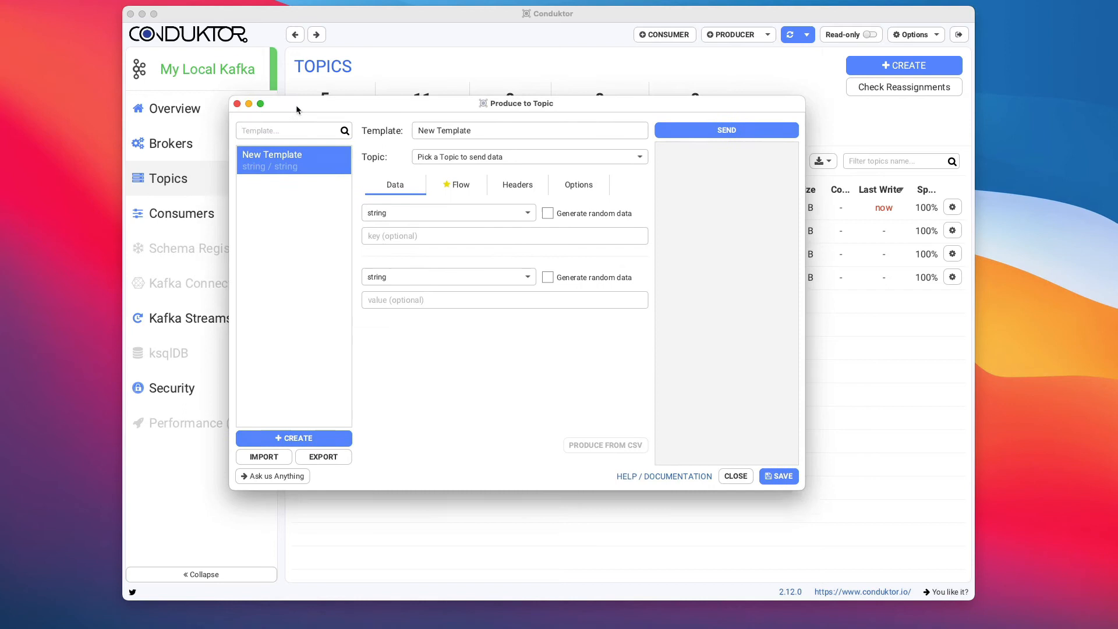
# Target my-first-topic with value 'test with key' and key 'test'
pyautogui.click(528, 156)
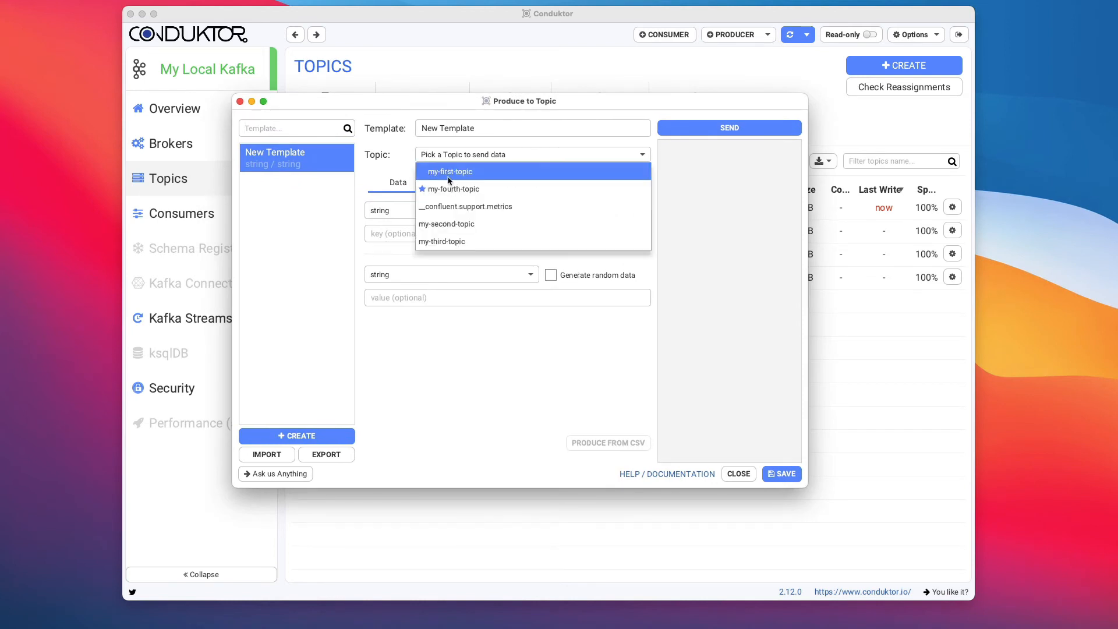
pyautogui.click(449, 171)
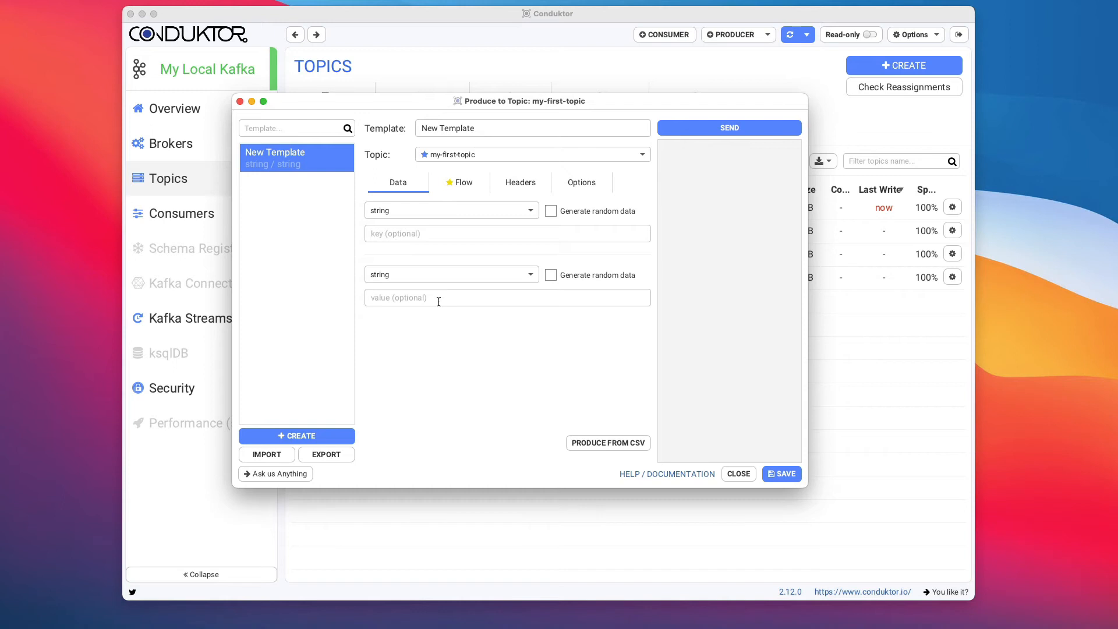
pyautogui.write('test with key')
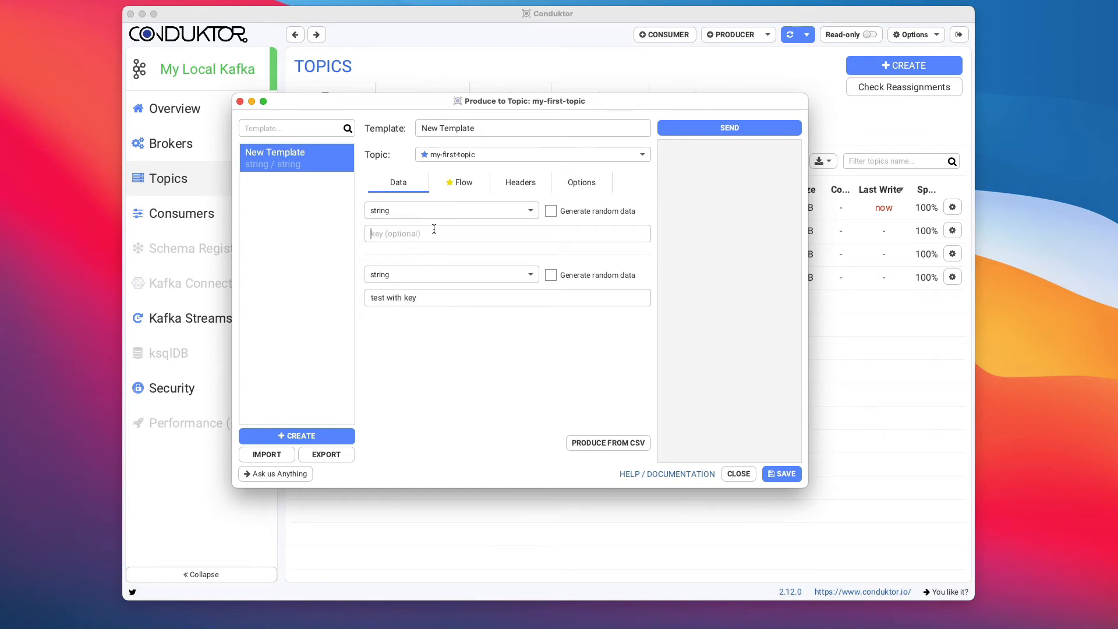
pyautogui.write('te')
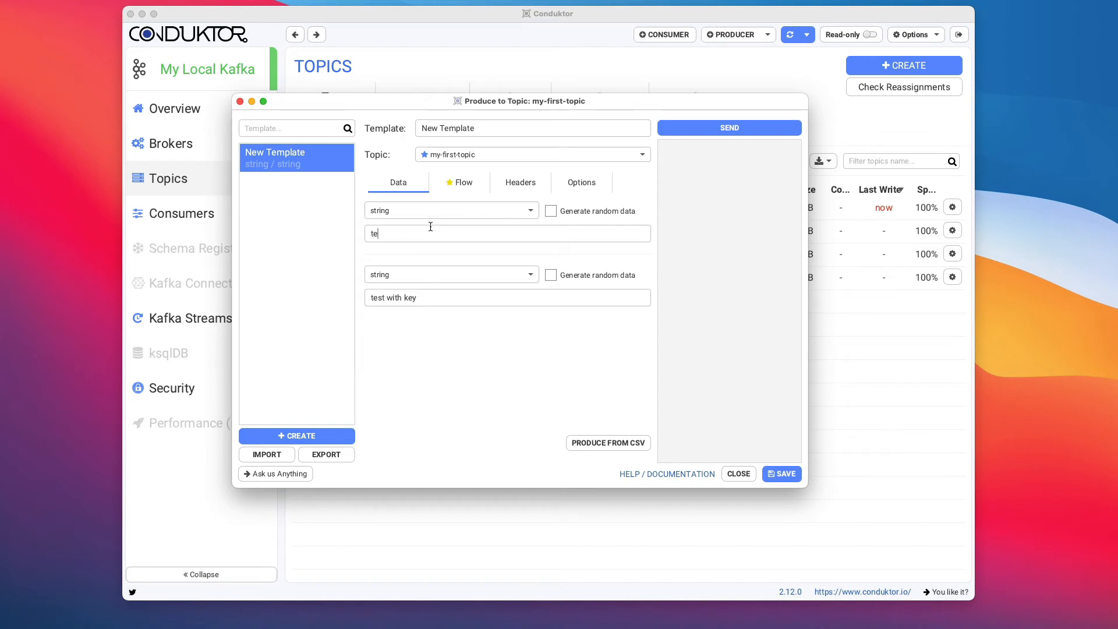
pyautogui.doubleClick(376, 233)
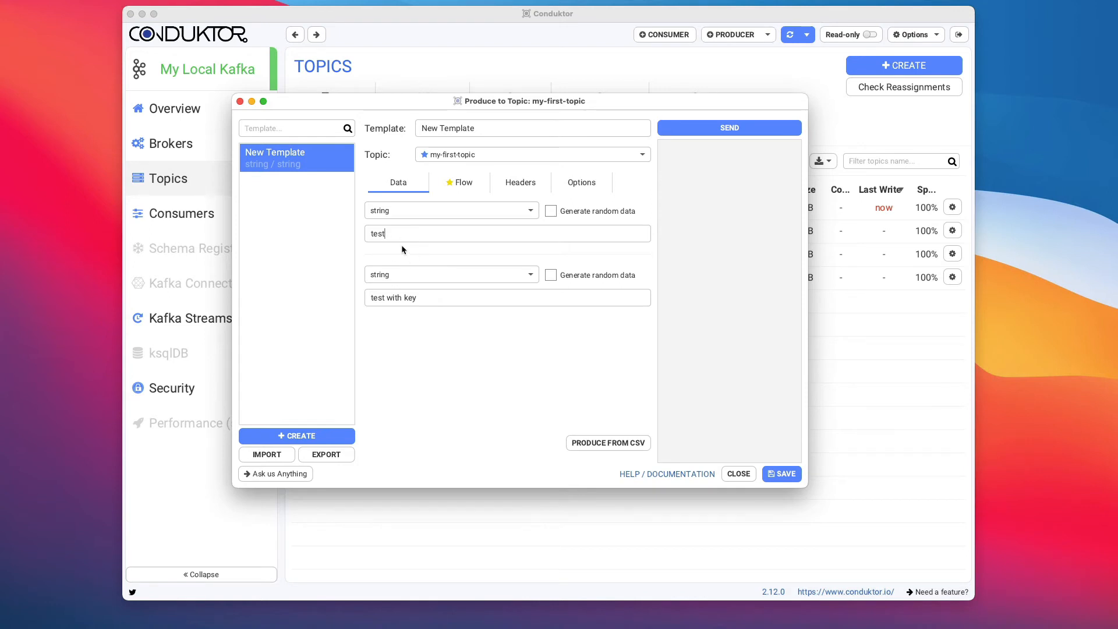
# Send the keyed message repeatedly, filling offsets 3 through 9 in my-first-topic-2
pyautogui.click(728, 127)
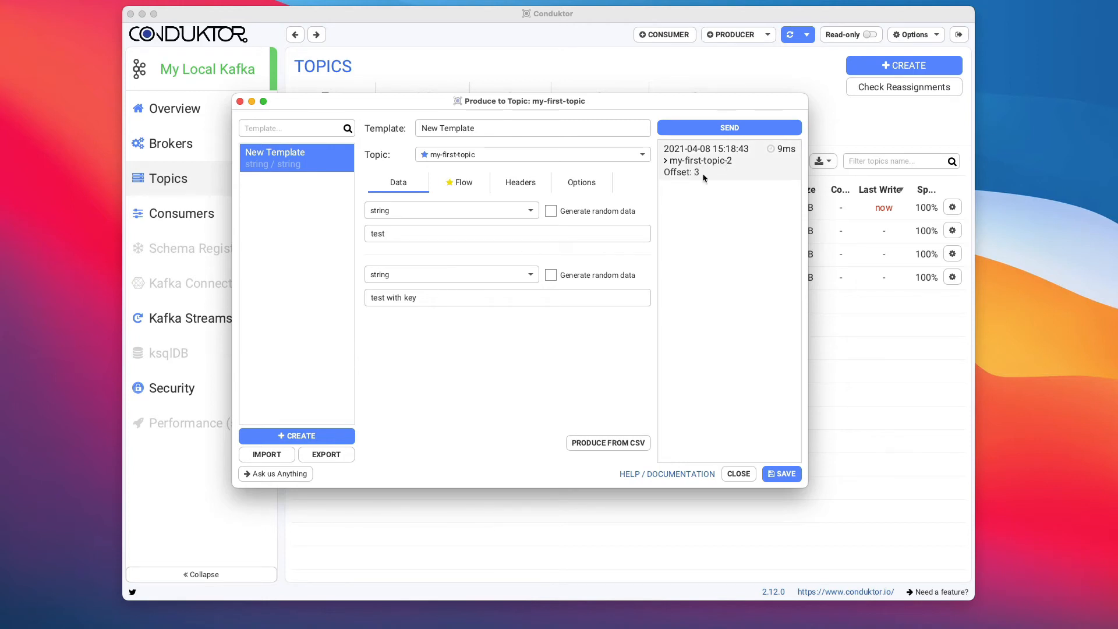
pyautogui.click(729, 128)
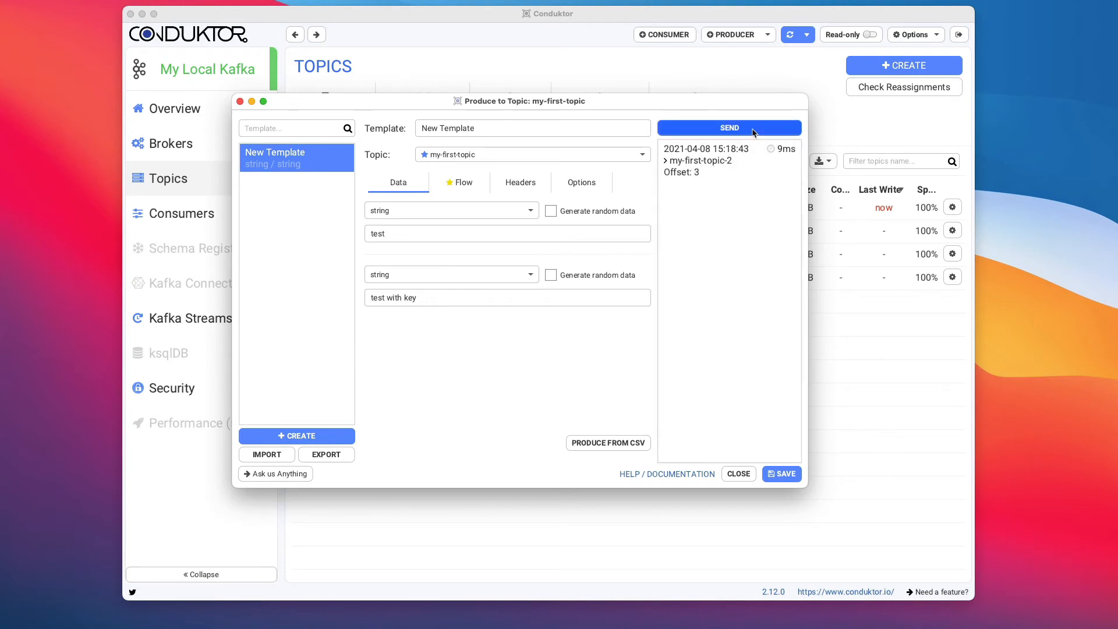
pyautogui.click(729, 128)
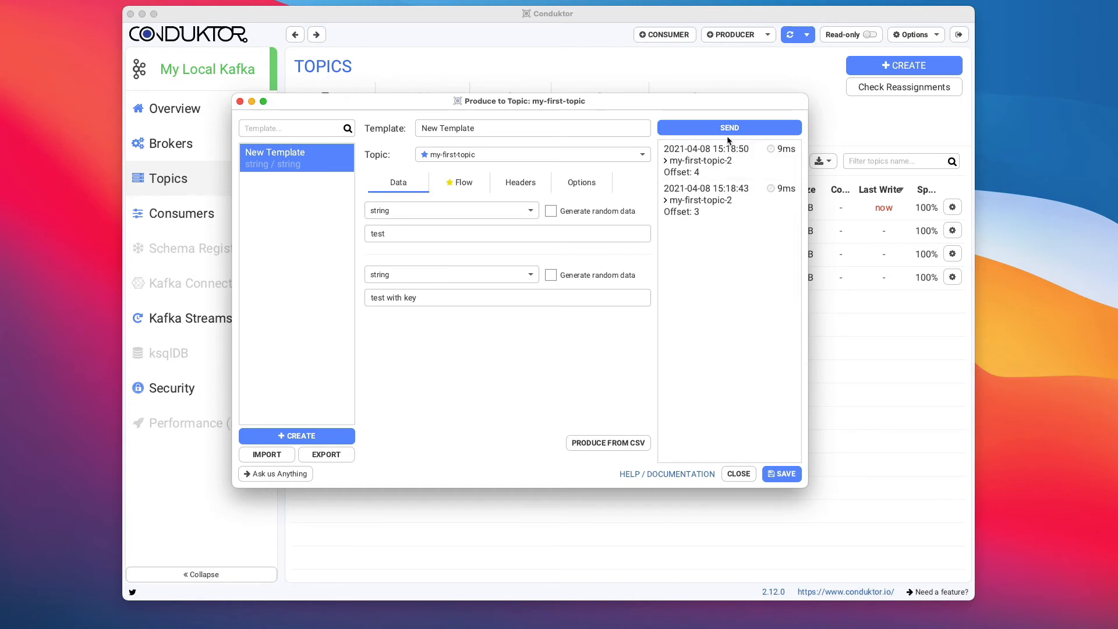
pyautogui.click(729, 128)
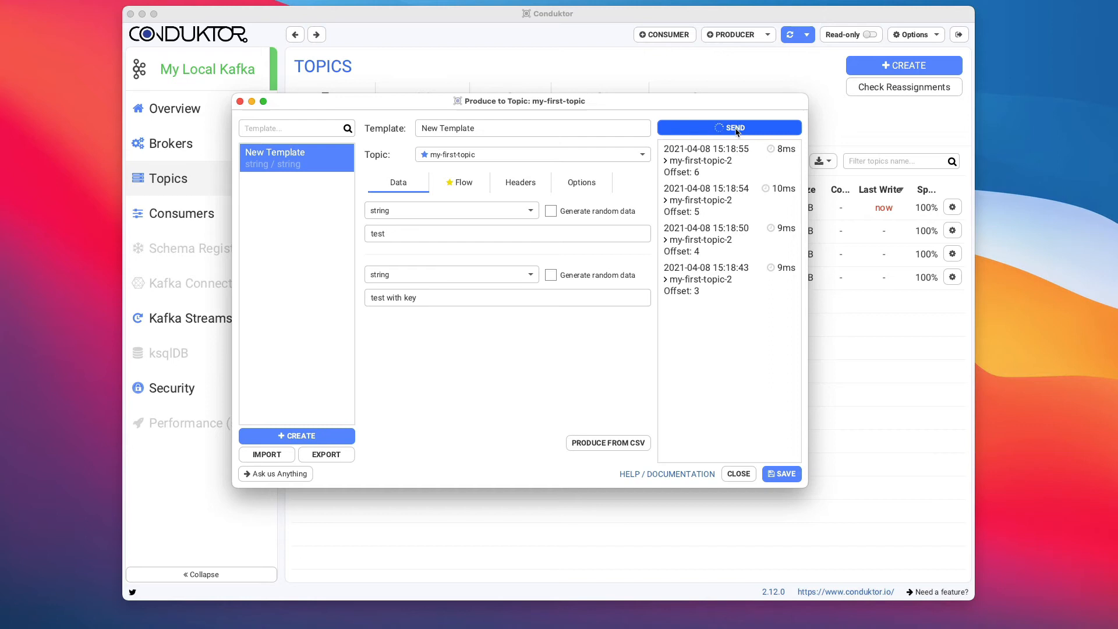
pyautogui.click(729, 128)
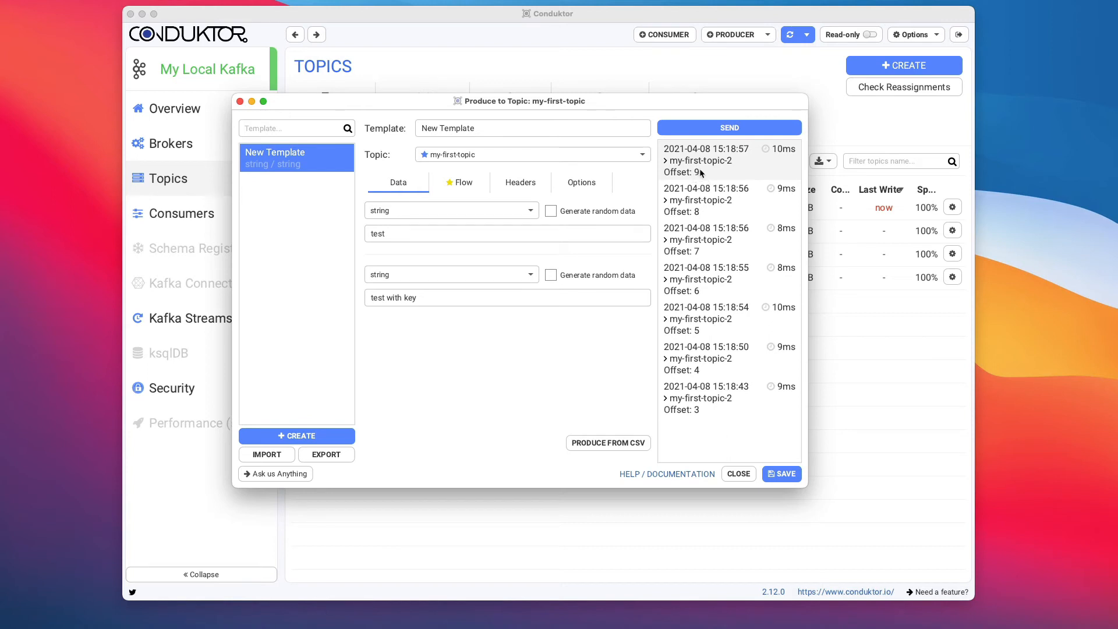
pyautogui.moveTo(692, 174)
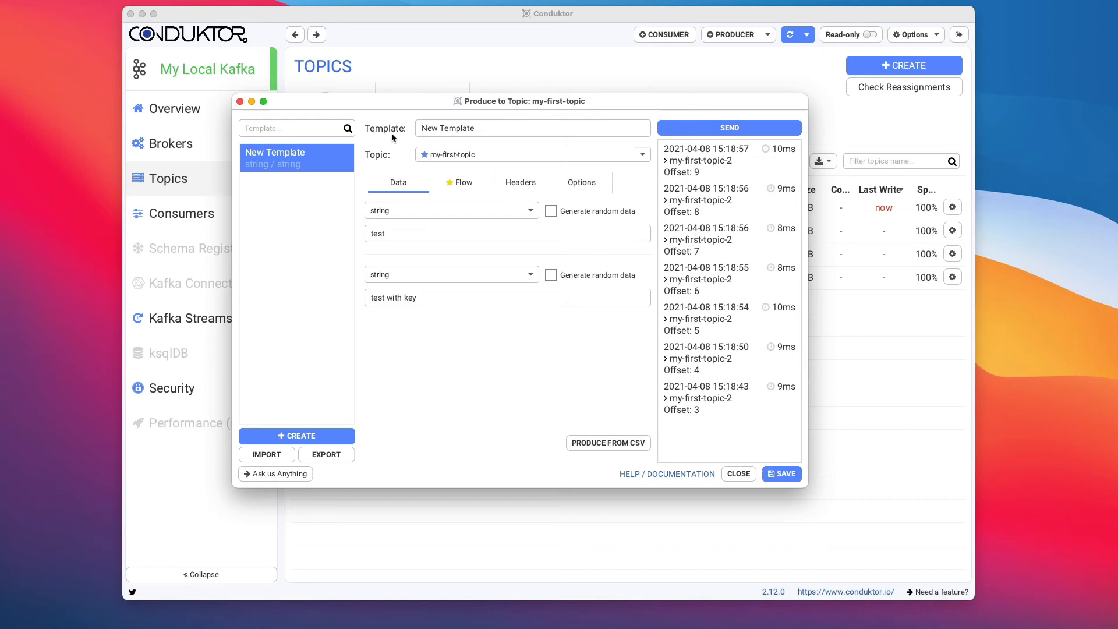
# Save the keyed setup as template 'Send to My First Topic' and select it in the list
pyautogui.write('Send to My First Topic')
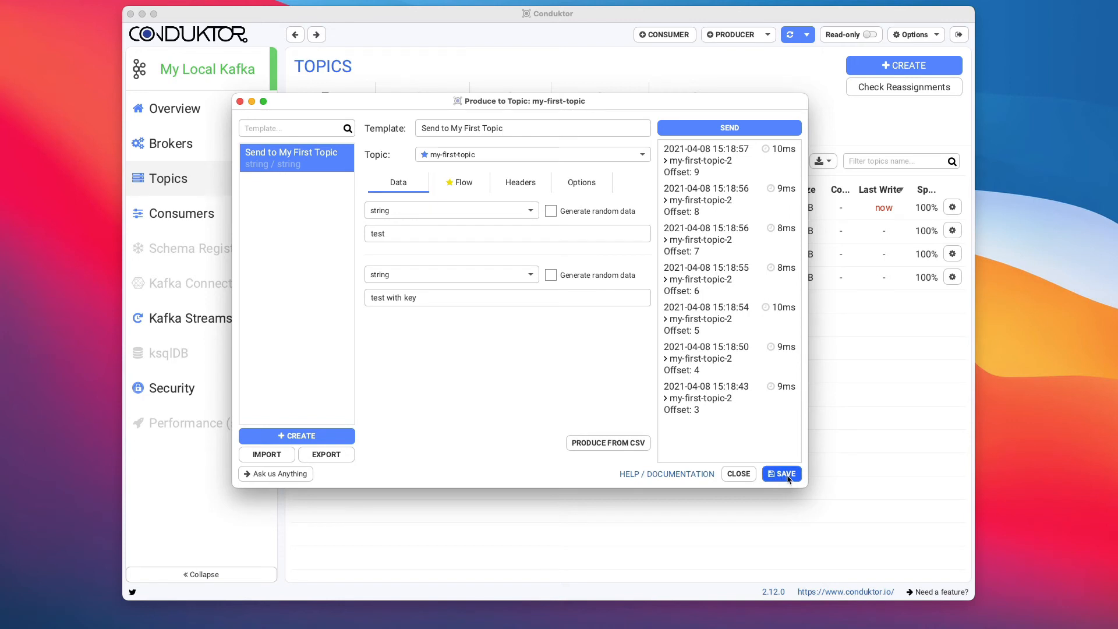
pyautogui.click(296, 436)
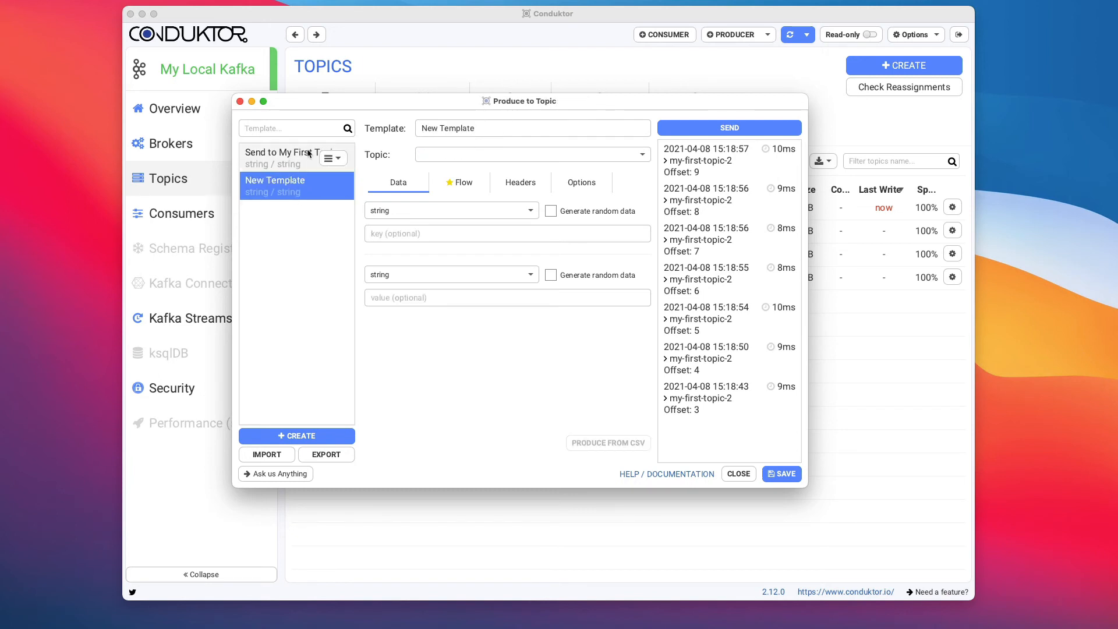
pyautogui.click(285, 153)
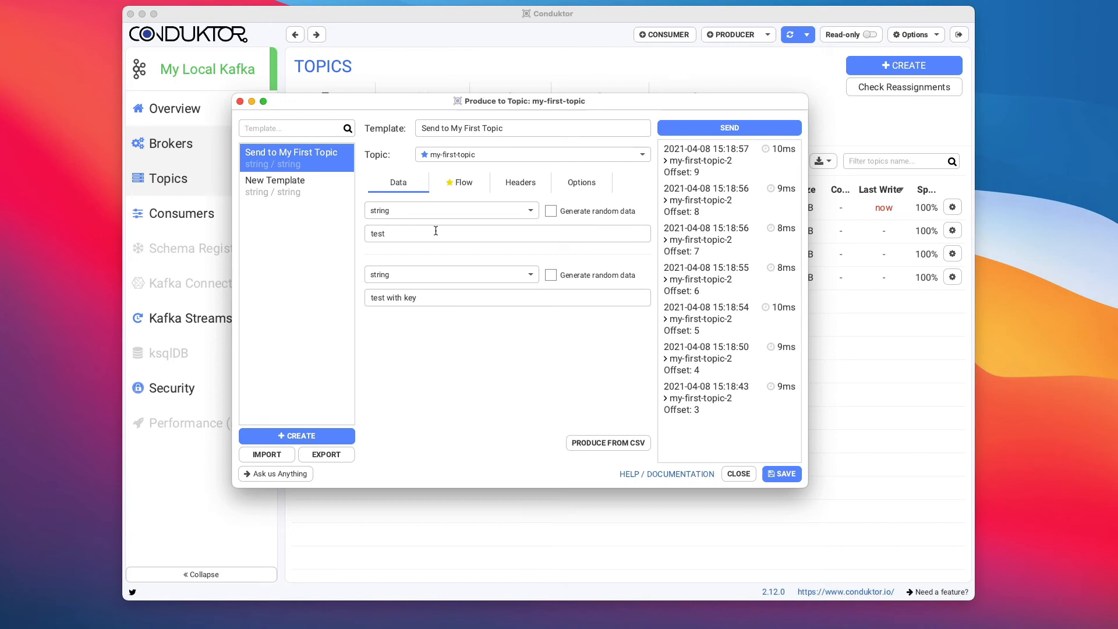
# Keep the value type as string, briefly toggle random data generation, and leave it off
pyautogui.doubleClick(377, 233)
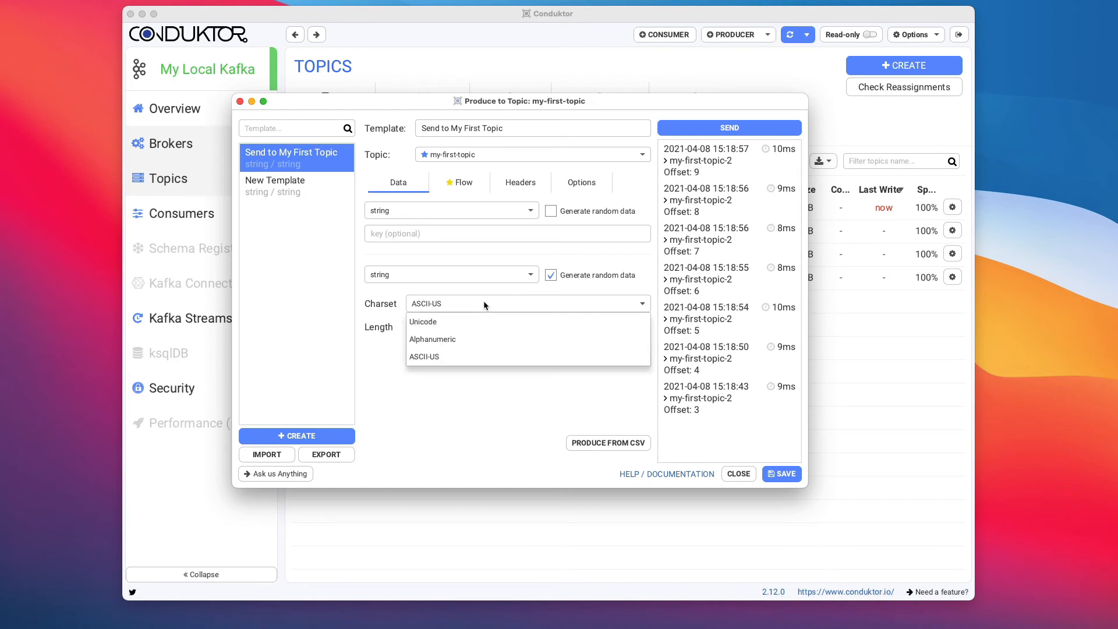
pyautogui.click(452, 275)
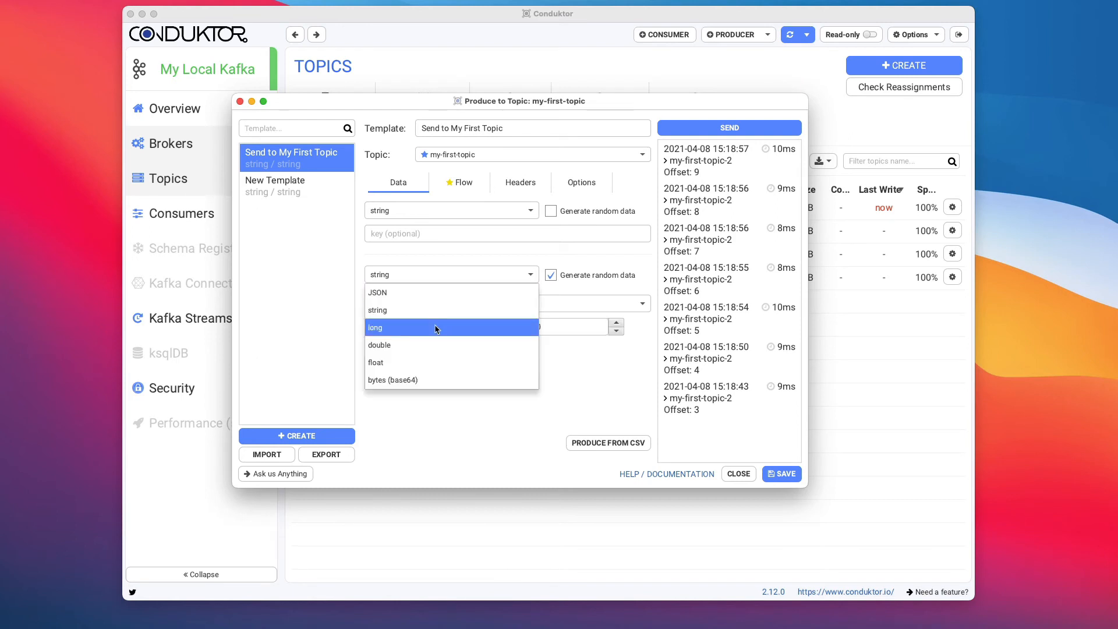
pyautogui.click(376, 328)
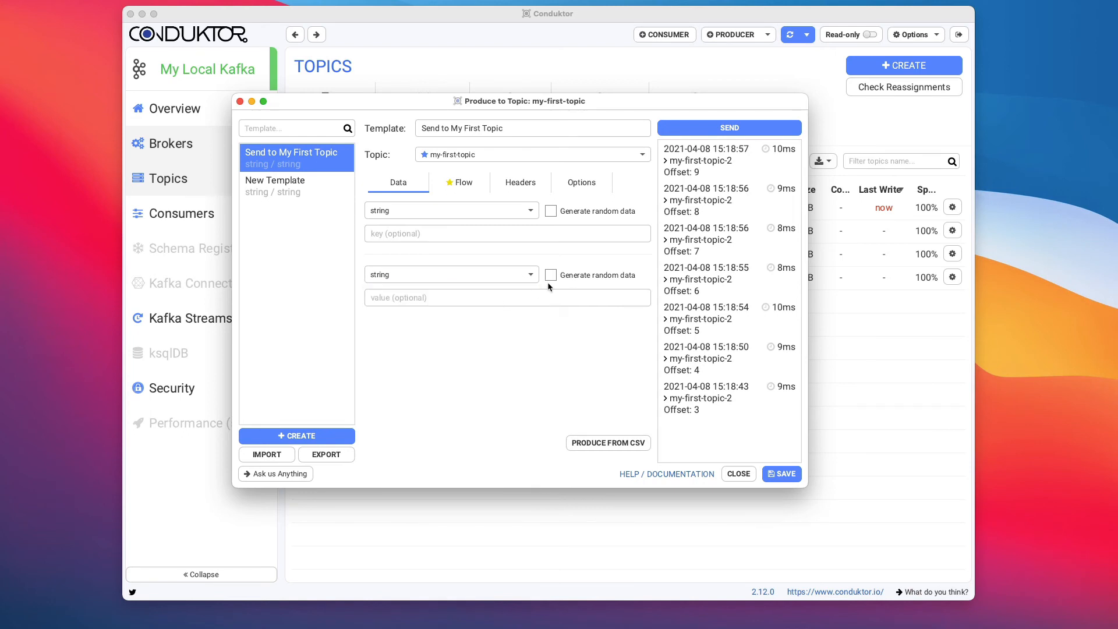
pyautogui.click(550, 275)
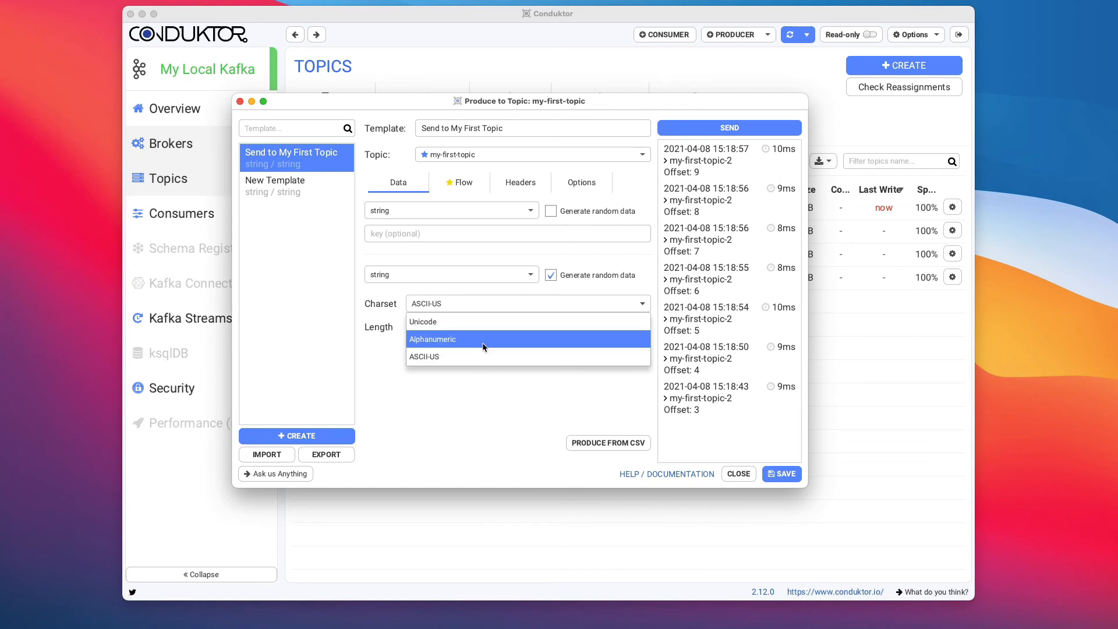
pyautogui.click(550, 274)
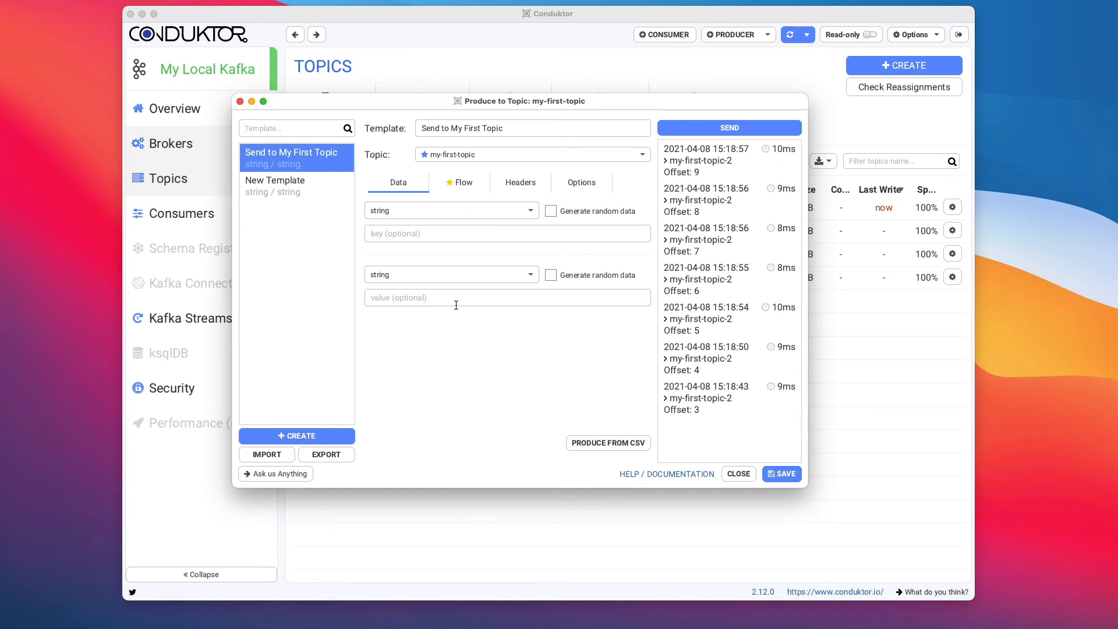
# Produce 'hello world' once per second in timed mode up to offset 16, then stop
pyautogui.write('hello world')
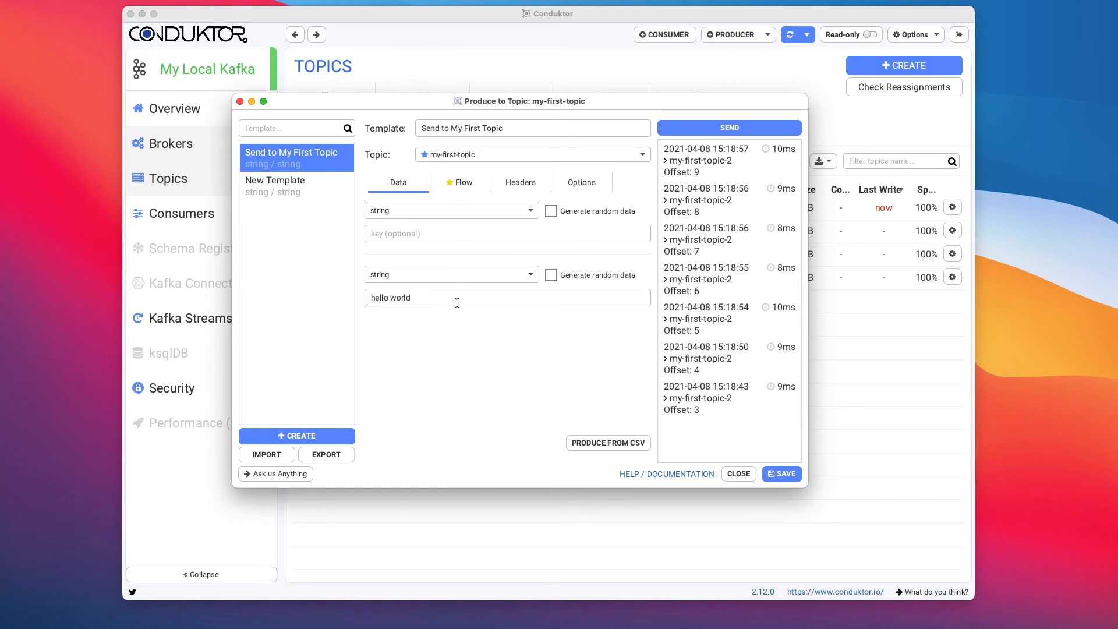
pyautogui.click(464, 183)
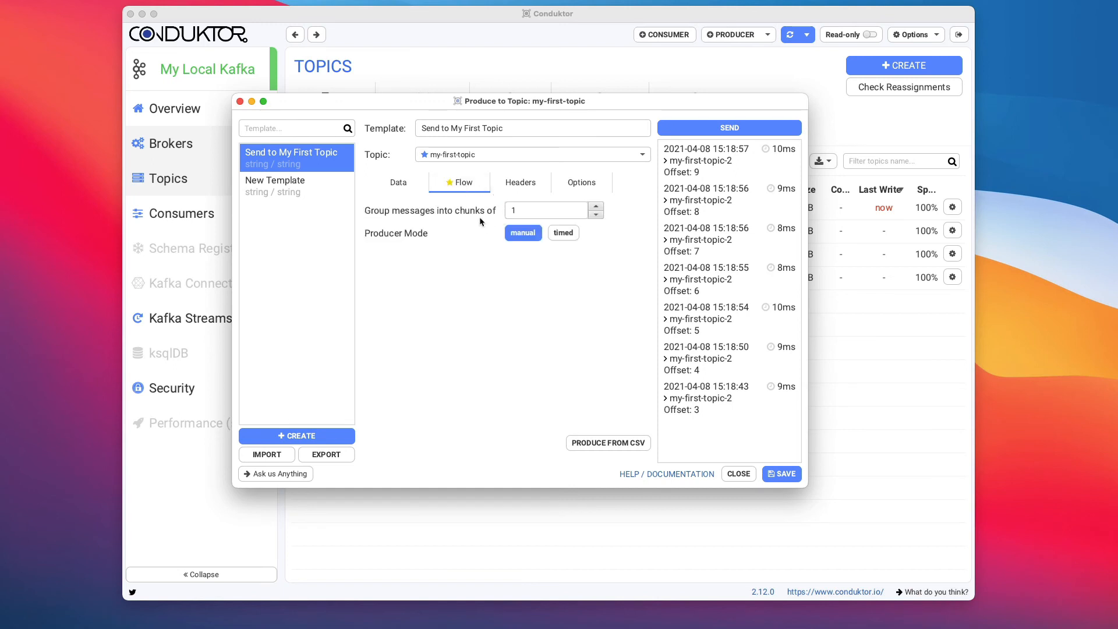
pyautogui.click(562, 233)
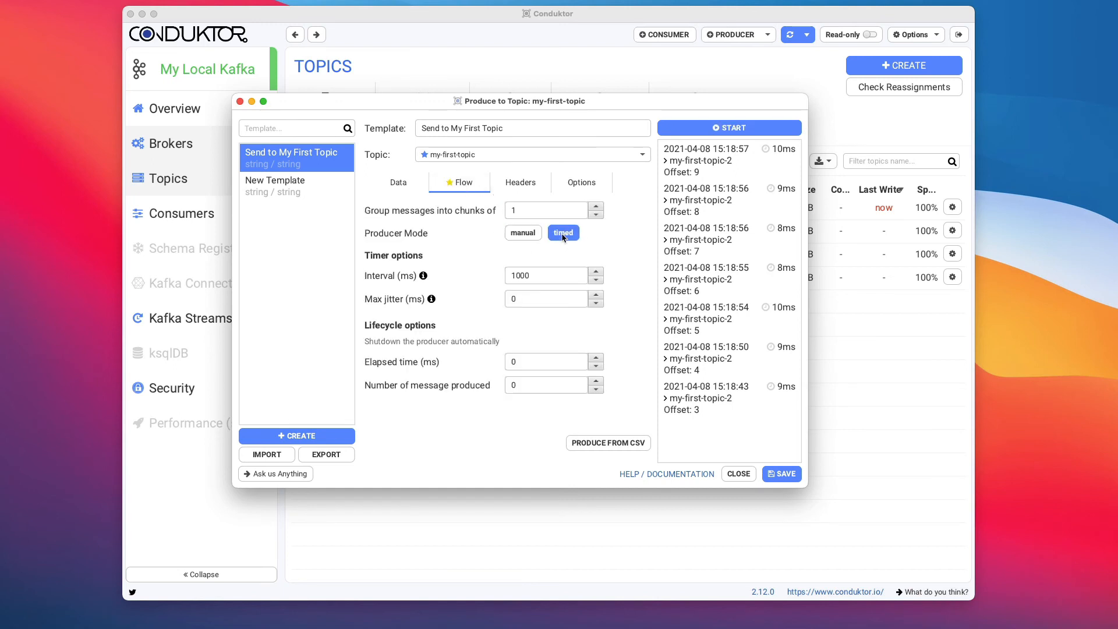
pyautogui.click(550, 275)
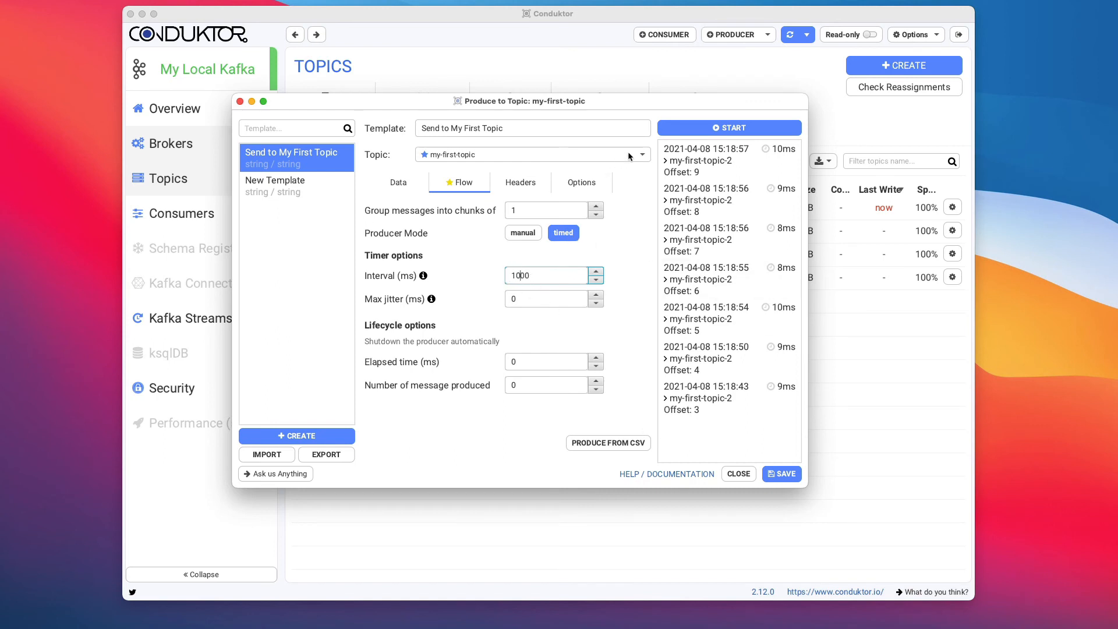
pyautogui.click(728, 127)
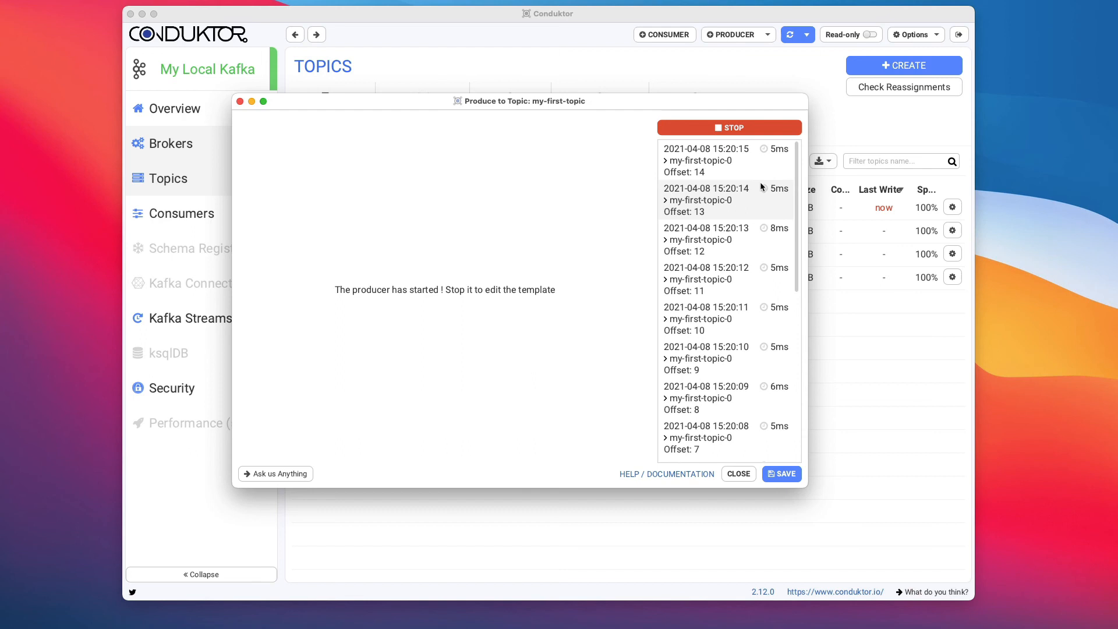
pyautogui.click(729, 127)
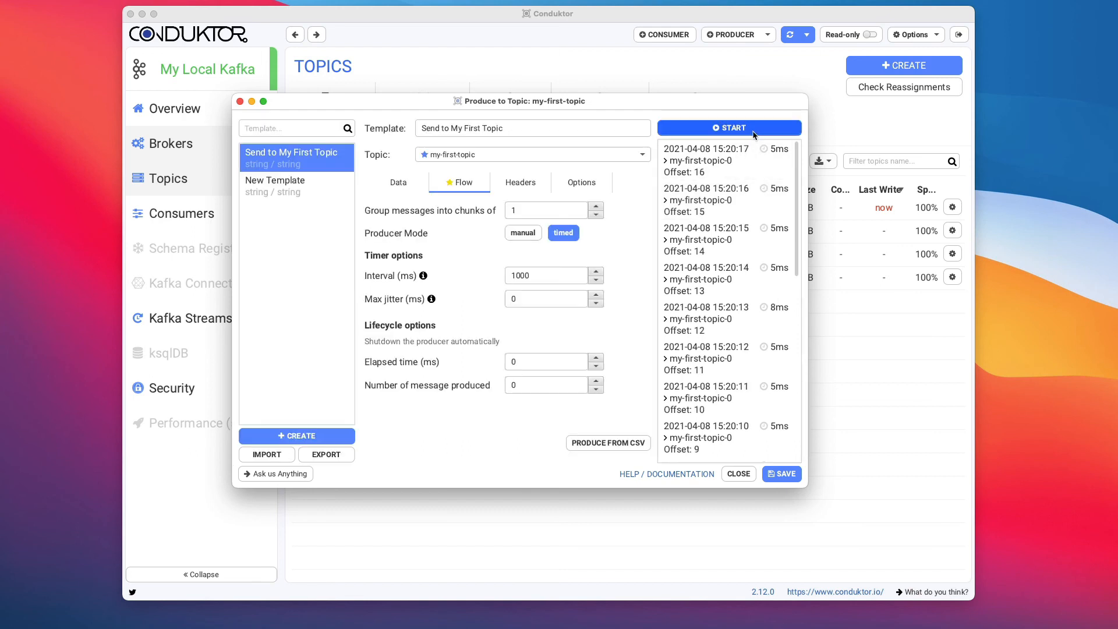
pyautogui.click(398, 183)
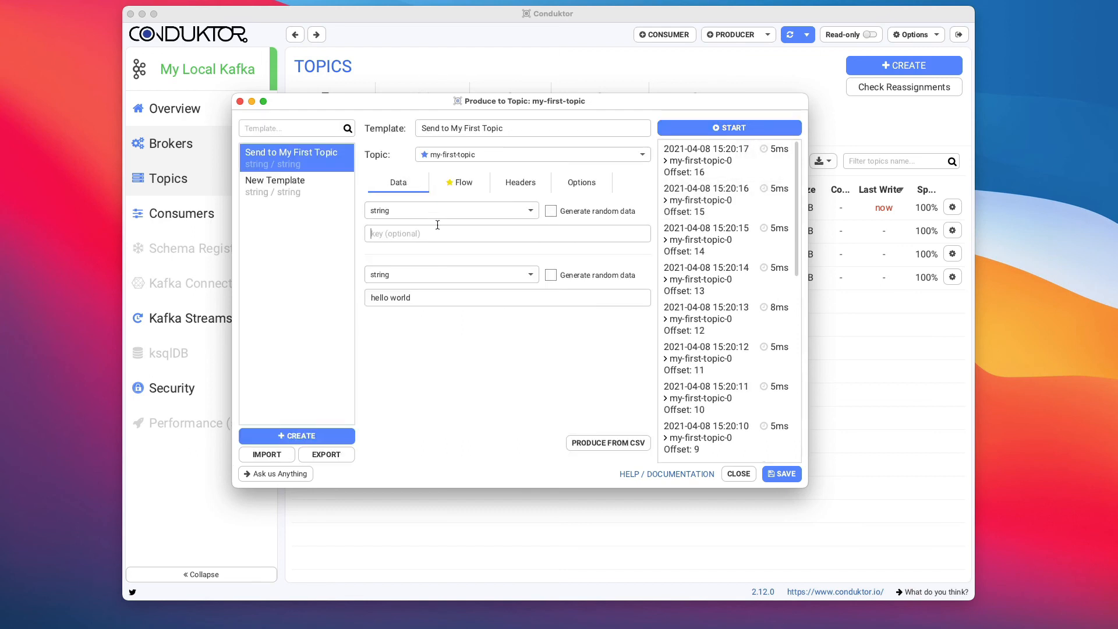
# Add and delete an empty header row, keeping only app.name set to Conduktor
pyautogui.click(520, 182)
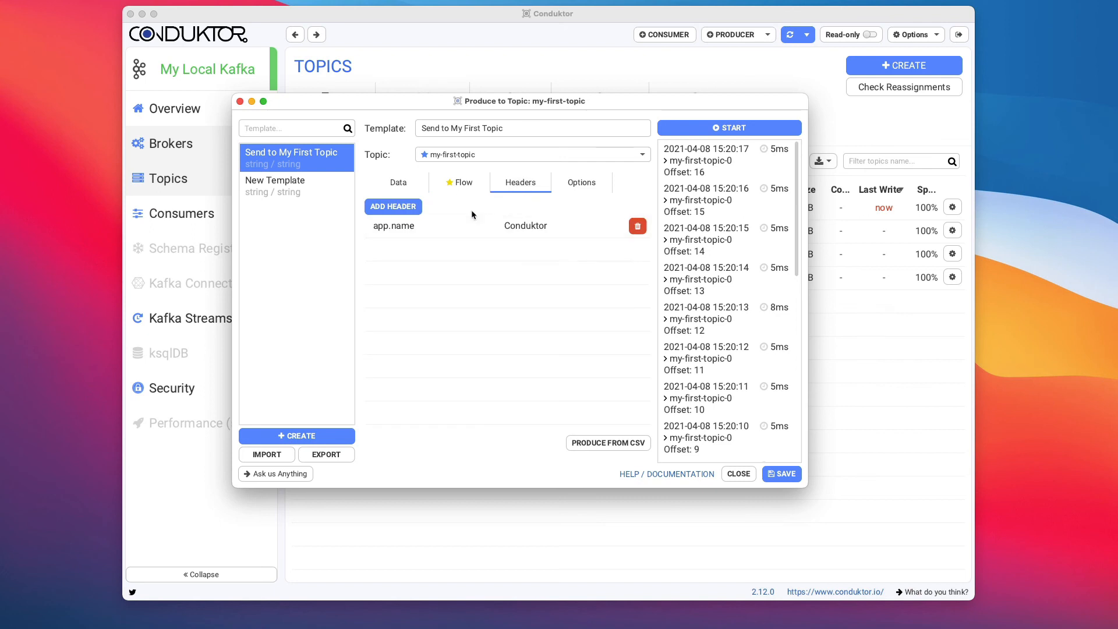
pyautogui.moveTo(539, 201)
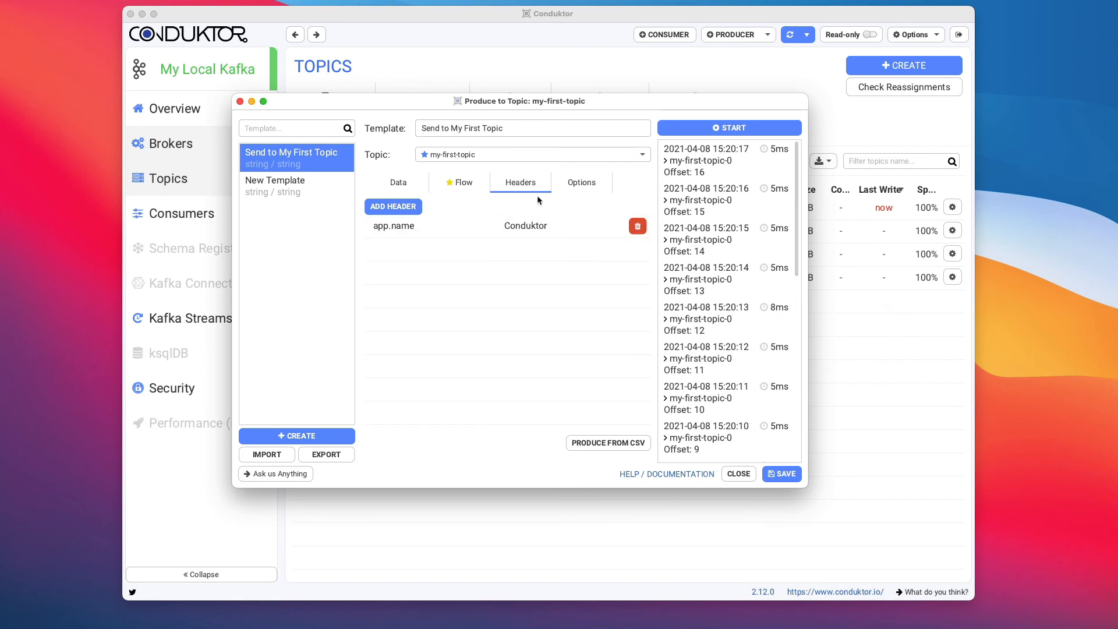
pyautogui.click(393, 207)
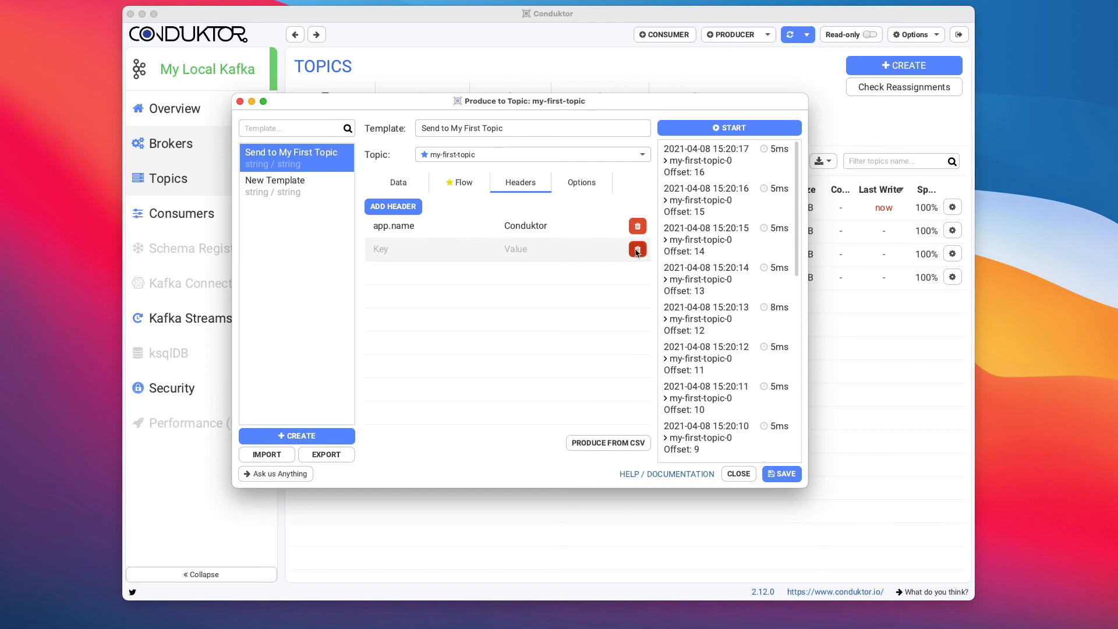
pyautogui.click(636, 249)
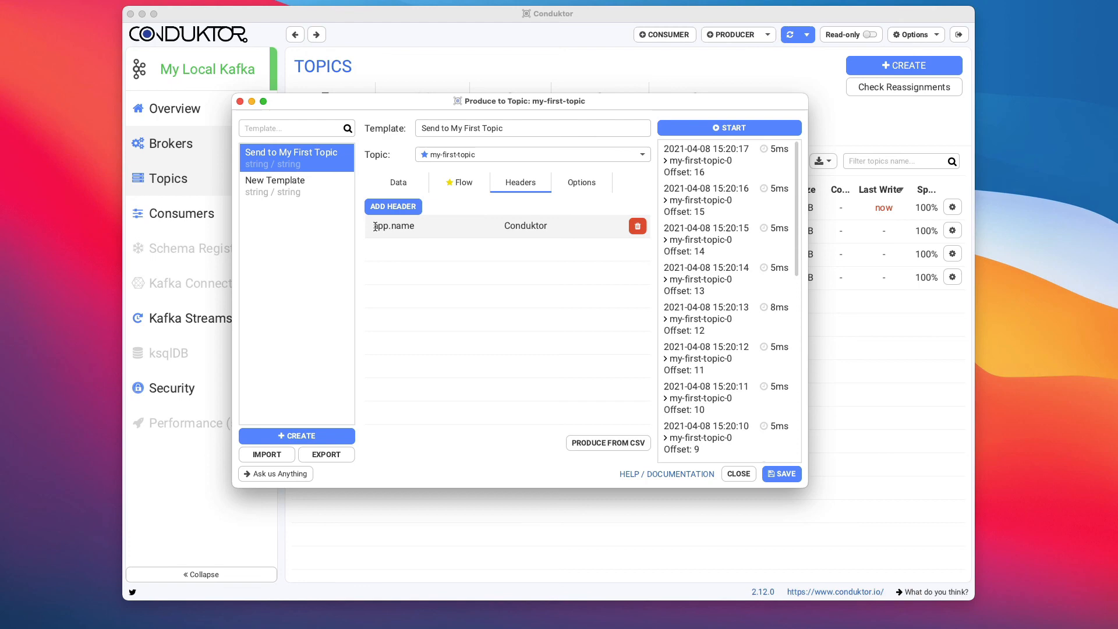
pyautogui.doubleClick(525, 226)
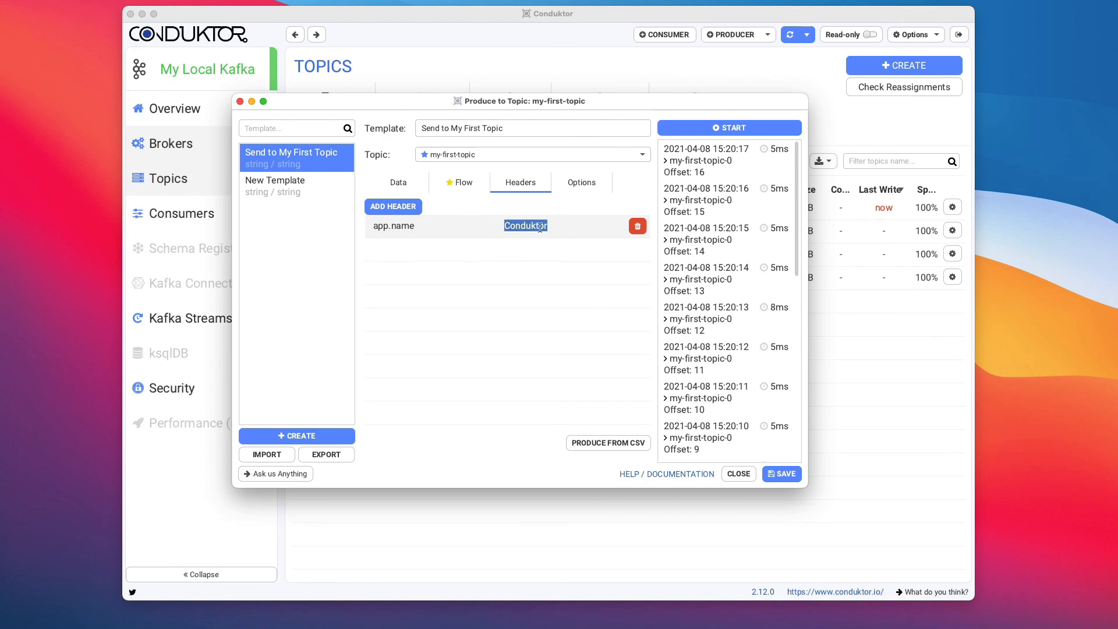
pyautogui.click(526, 226)
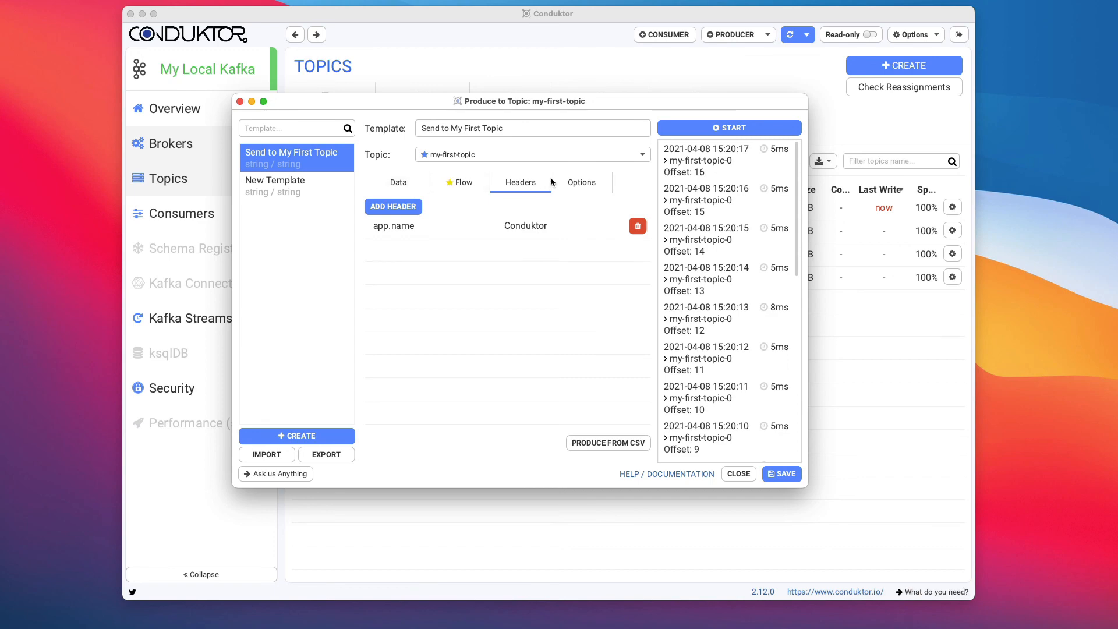
# Review the producer's Force Partition, Compression Type (none), Idempotence (off) and Acks (all) options, then return to the data
pyautogui.click(581, 182)
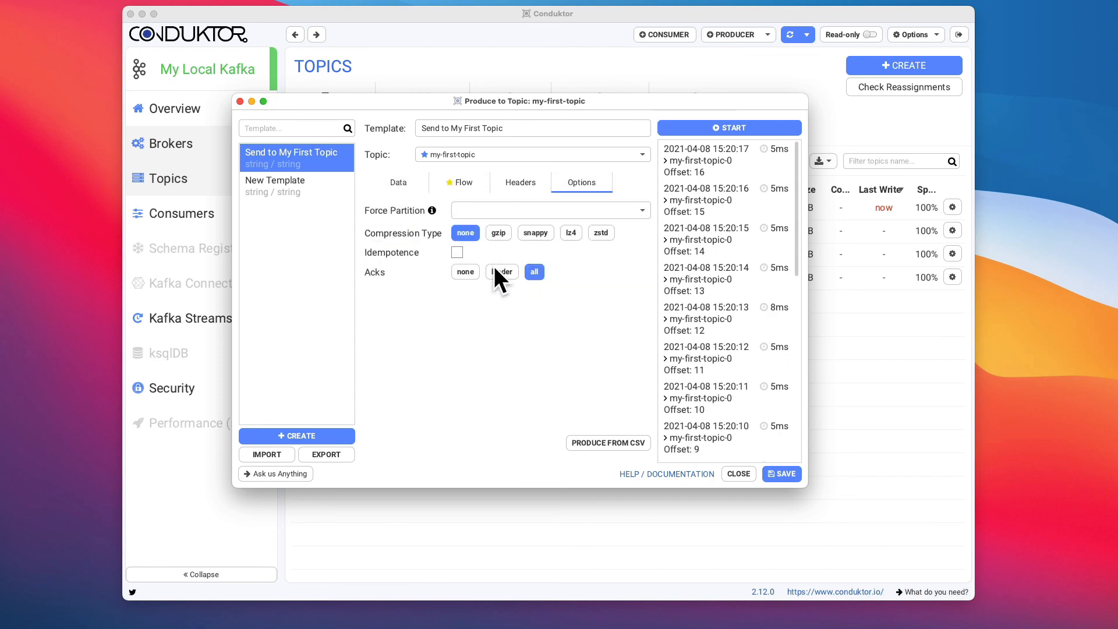
pyautogui.click(548, 210)
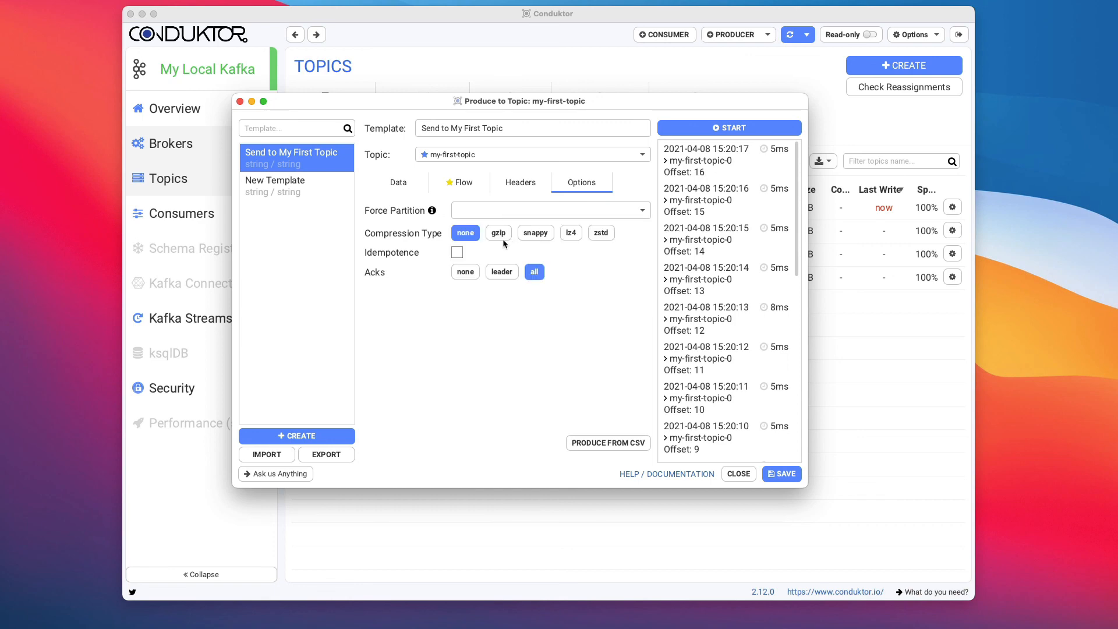
pyautogui.moveTo(503, 236)
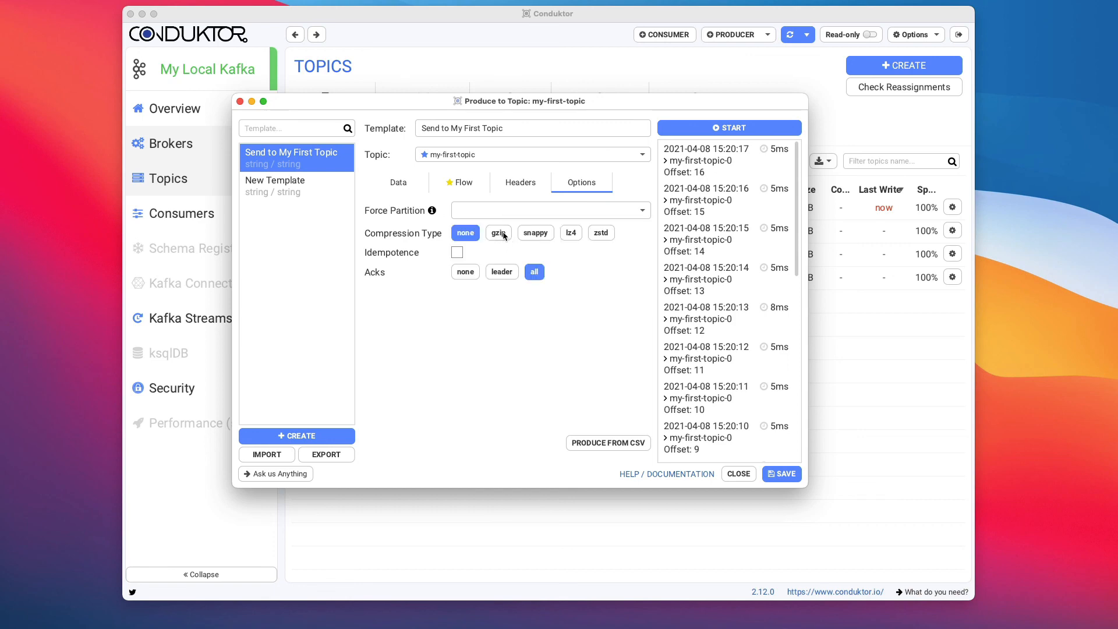
pyautogui.click(465, 233)
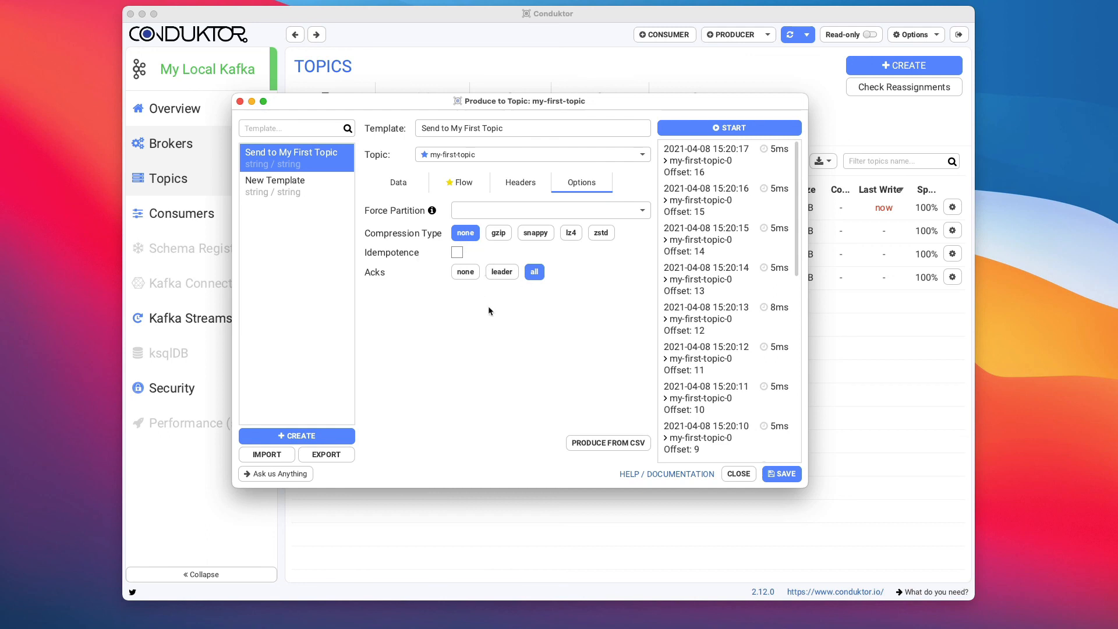
pyautogui.click(398, 182)
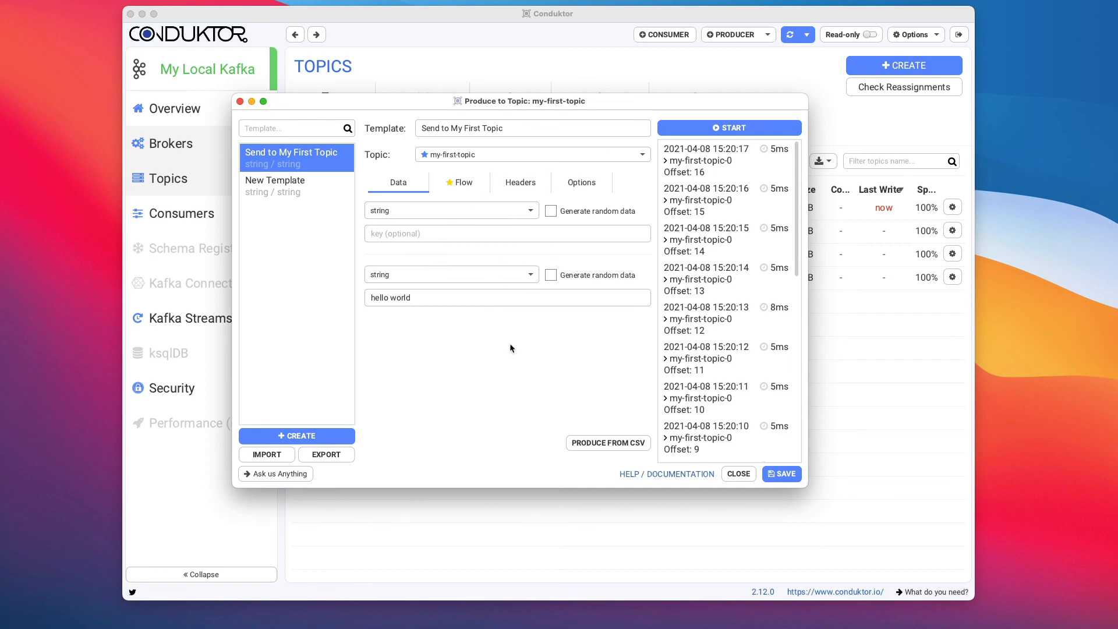
pyautogui.moveTo(615, 437)
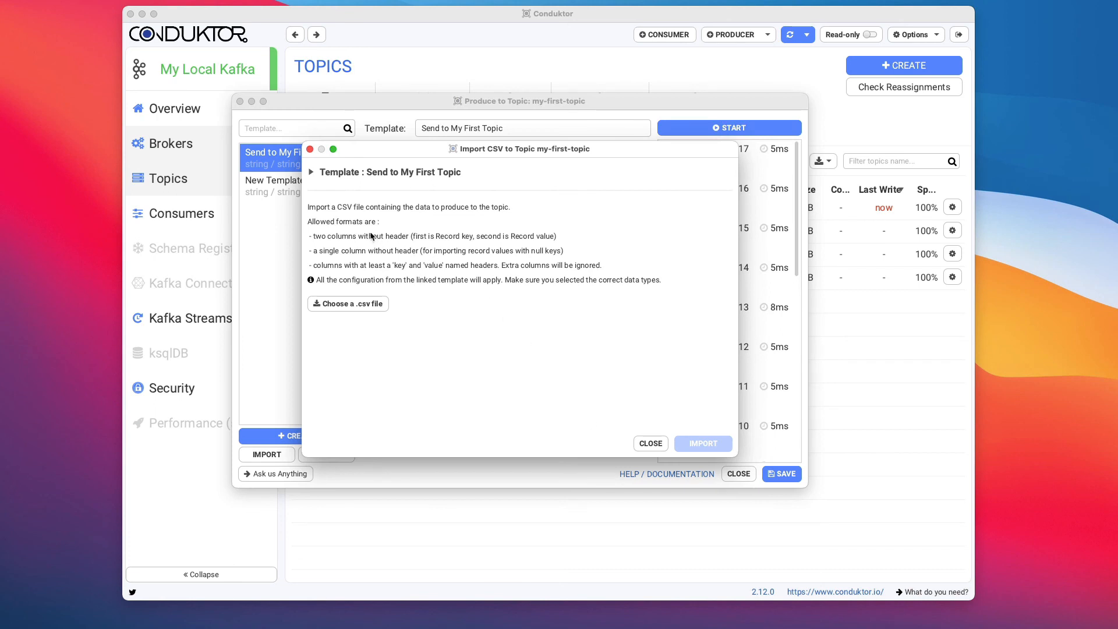
pyautogui.moveTo(355, 315)
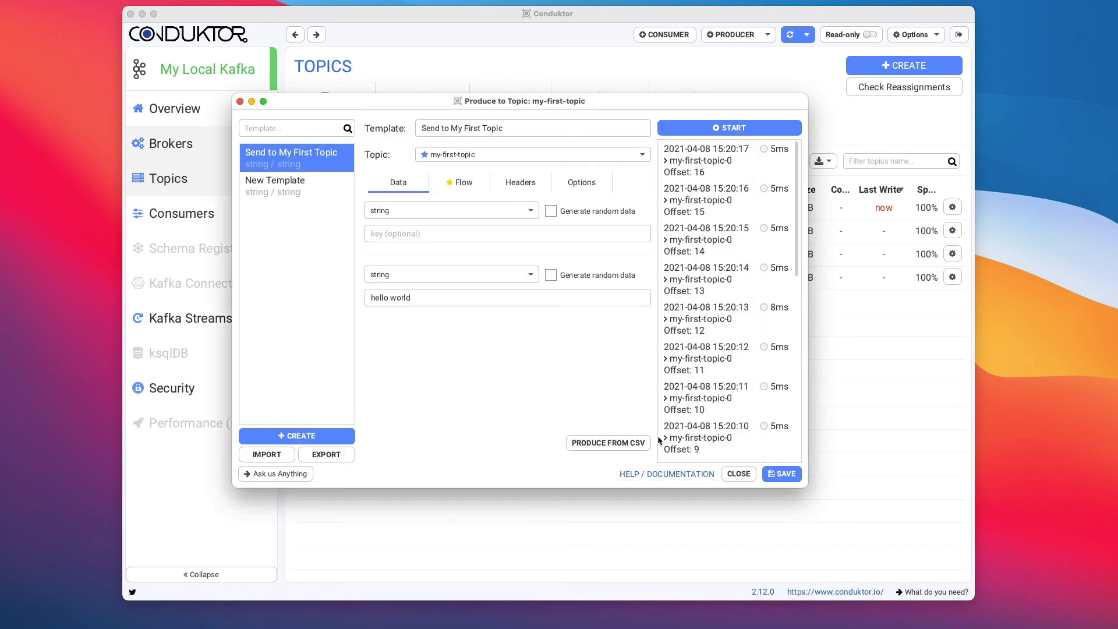
pyautogui.moveTo(594, 375)
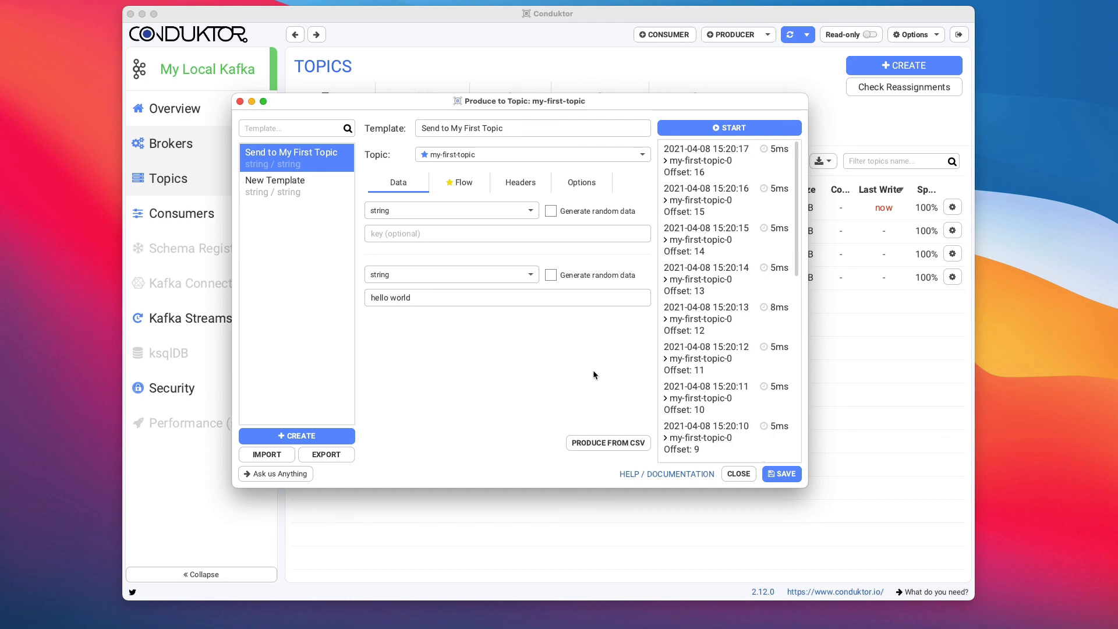